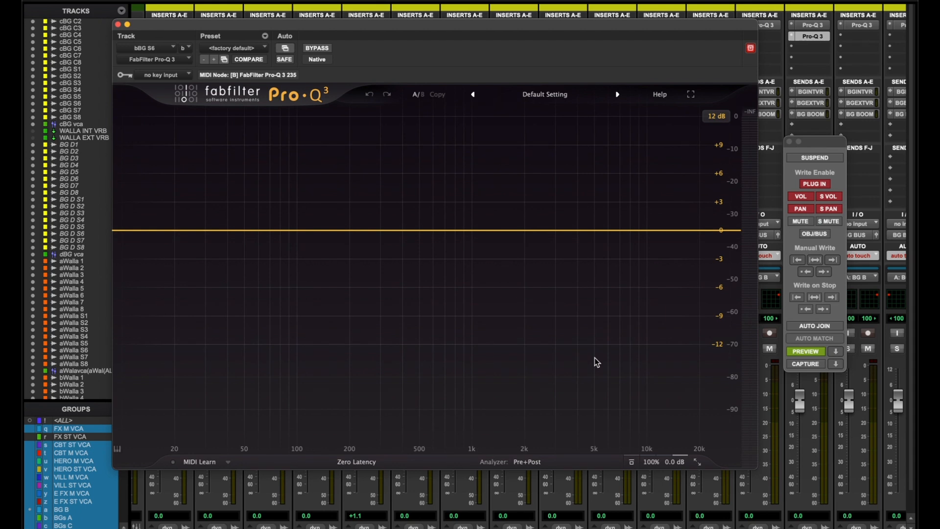
- Close the bBG S6 Pro-Q 3 and scroll the mixer toward bBG 7's Pro-Q 3 insert
{"action": "left_click", "coordinate": [118, 24]}
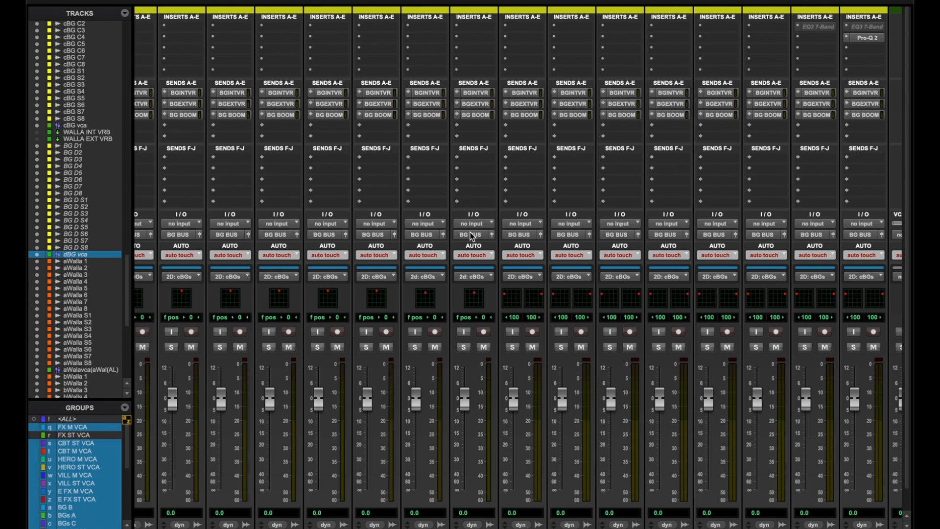
{"action": "mouse_move", "coordinate": [514, 248]}
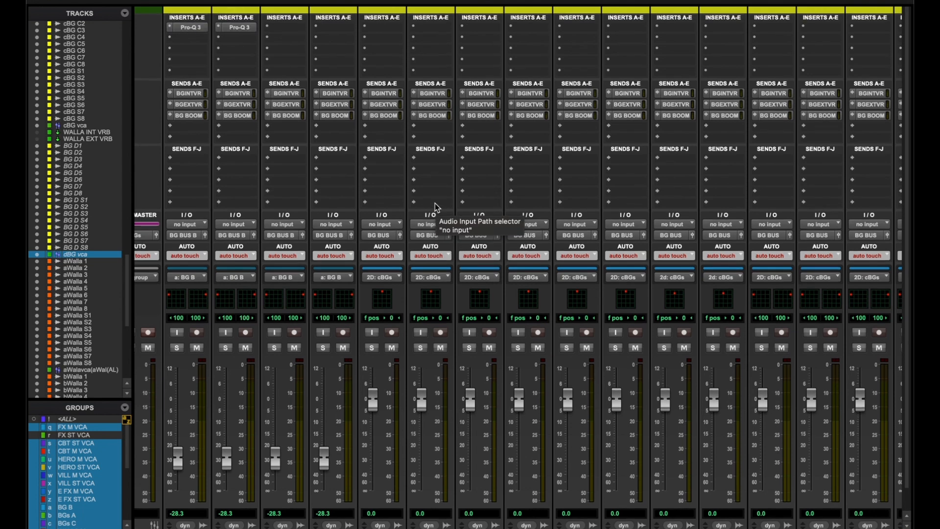
{"action": "mouse_move", "coordinate": [424, 202]}
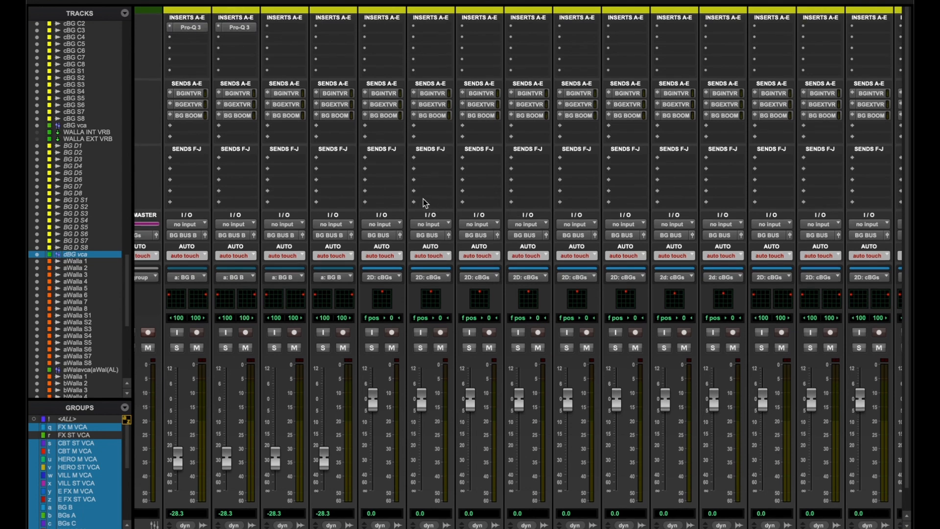
{"action": "mouse_move", "coordinate": [298, 201]}
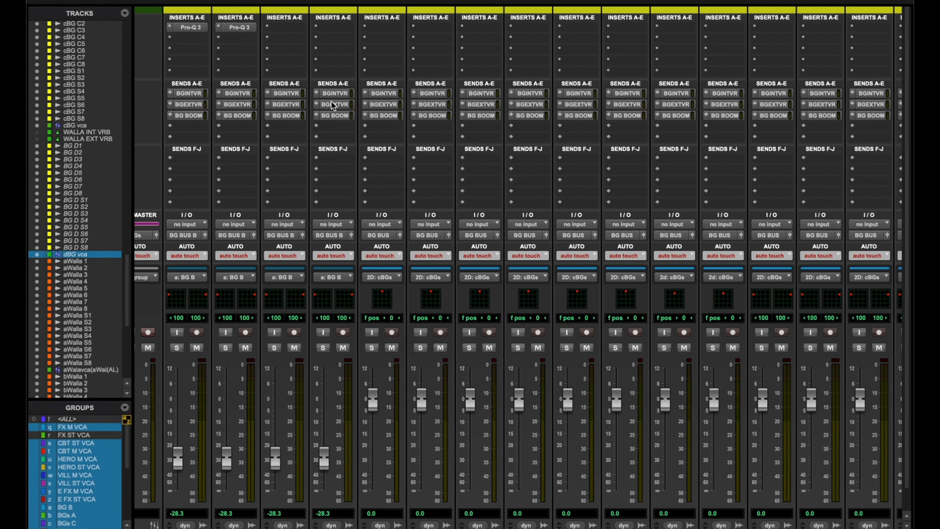
{"action": "mouse_move", "coordinate": [521, 51]}
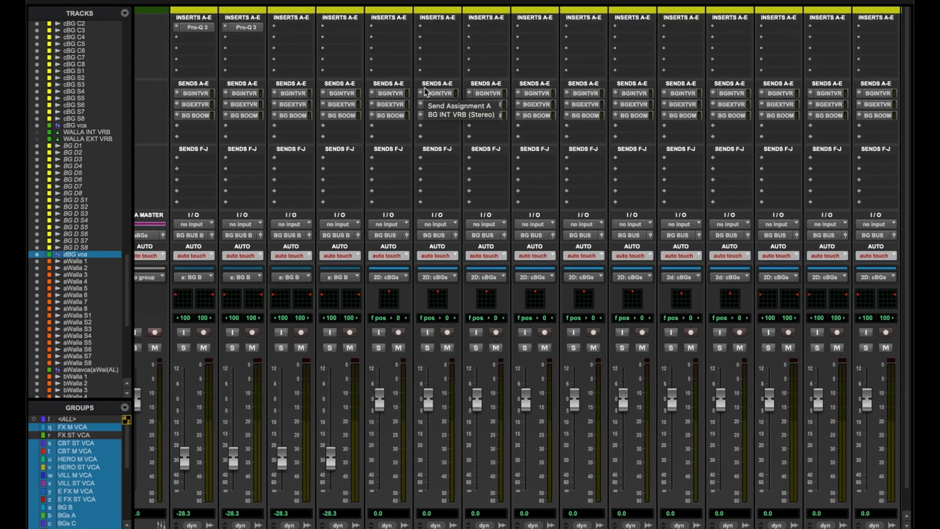
{"action": "scroll", "scroll_direction": "down", "scroll_amount": 3}
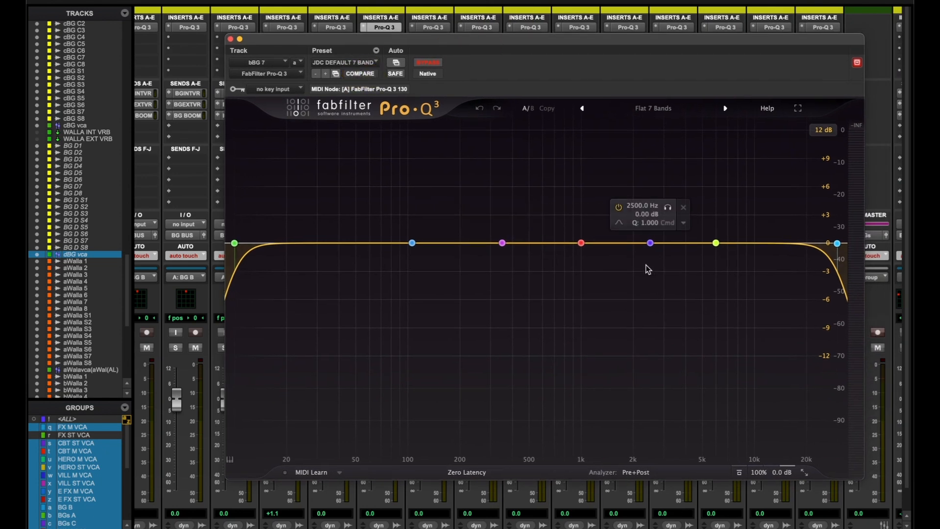
- Reselect the JDC DEFAULT 7 BAND preset on bBG 7, then close its Pro-Q 3 window
{"action": "left_click", "coordinate": [342, 62]}
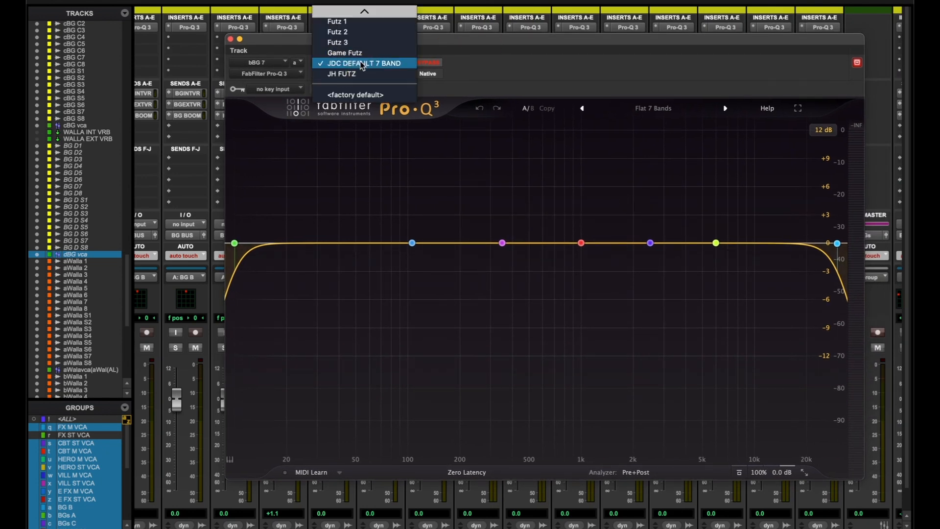
{"action": "mouse_move", "coordinate": [377, 67]}
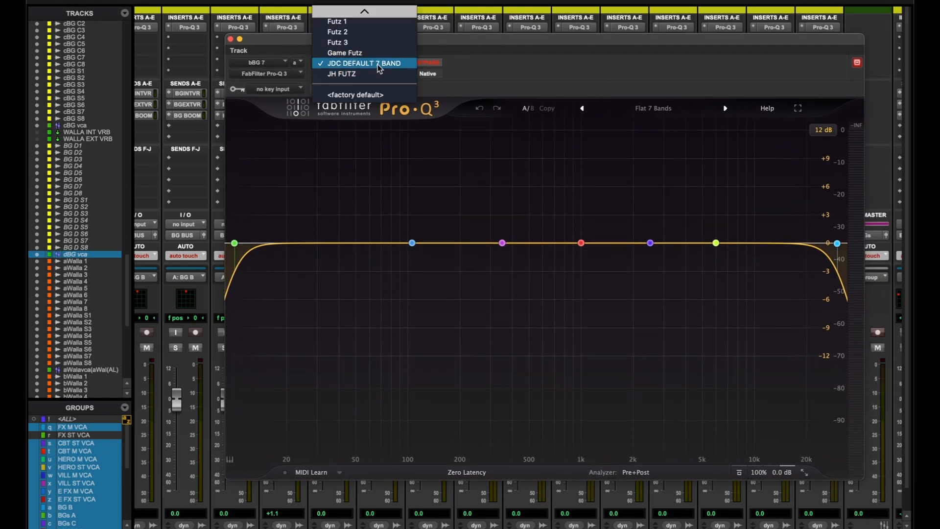
{"action": "left_click", "coordinate": [366, 64]}
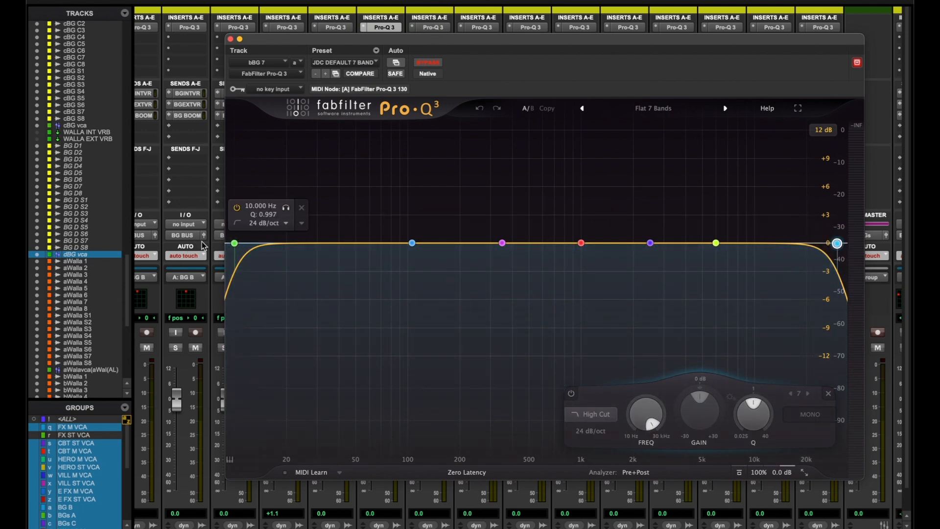
{"action": "left_click", "coordinate": [235, 243]}
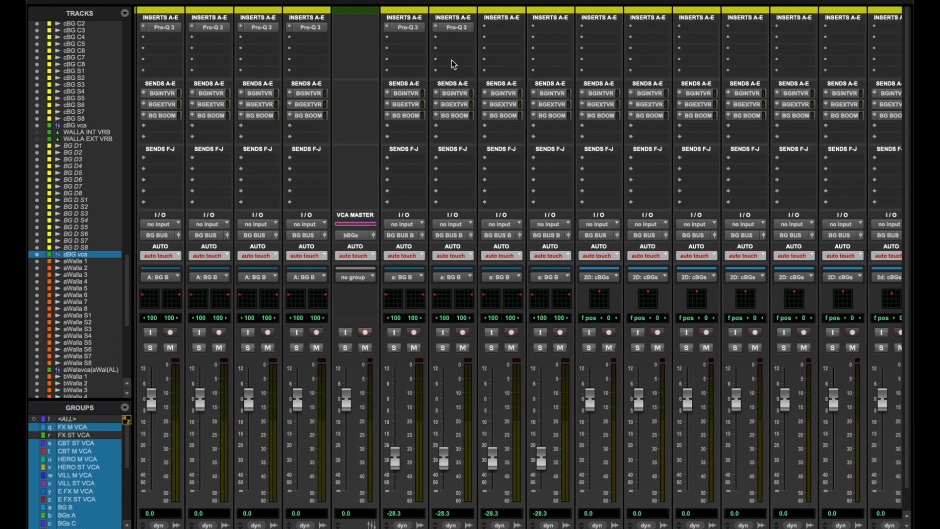
{"action": "mouse_move", "coordinate": [478, 34]}
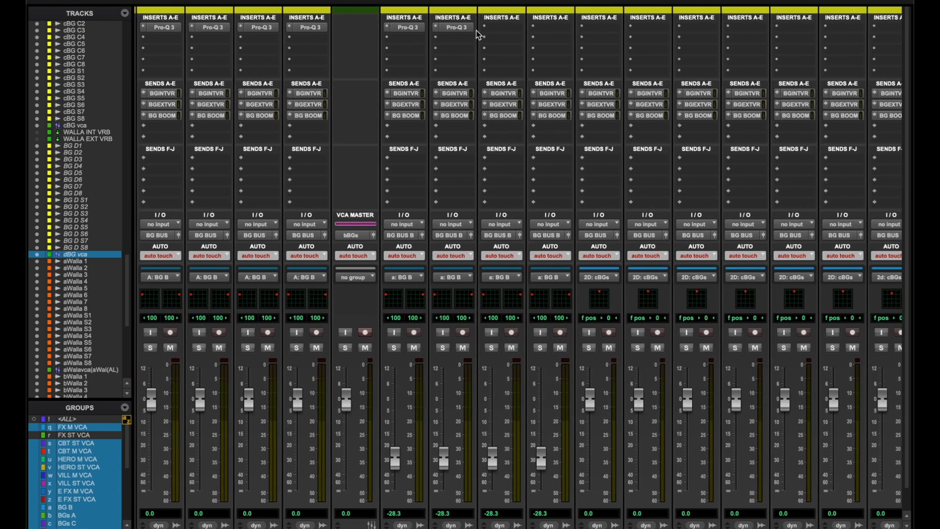
- Open BG B S11's Pro-Q 3 and load the JDC DEFAULT 7 BAND preset from the preset menu
{"action": "left_click", "coordinate": [543, 11]}
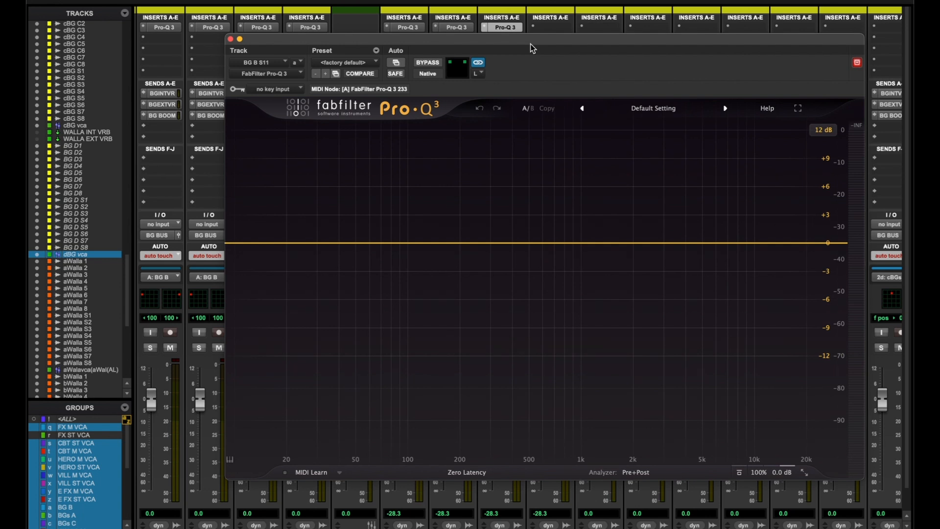
{"action": "left_click", "coordinate": [342, 64]}
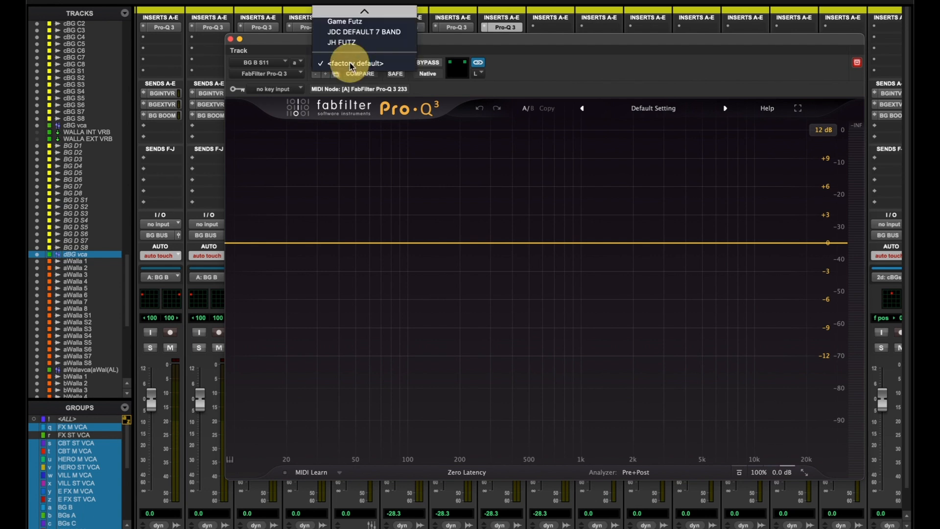
{"action": "left_click", "coordinate": [363, 32]}
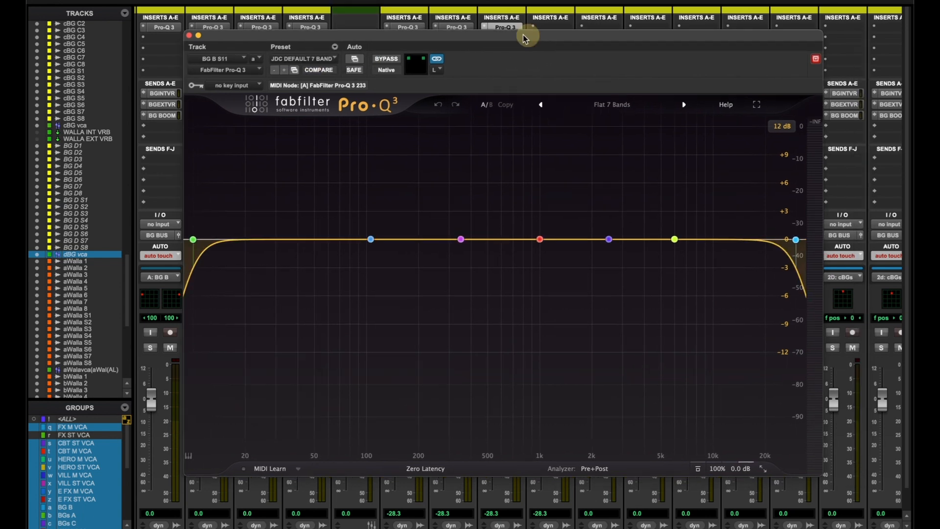
{"action": "left_click_drag", "start_coordinate": [528, 34], "coordinate": [510, 35]}
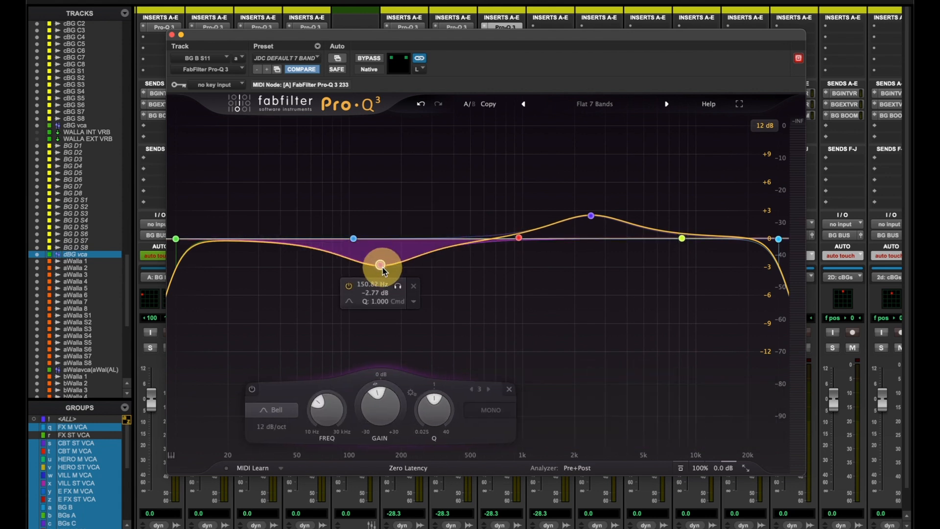
{"action": "left_click_drag", "start_coordinate": [381, 264], "coordinate": [351, 283]}
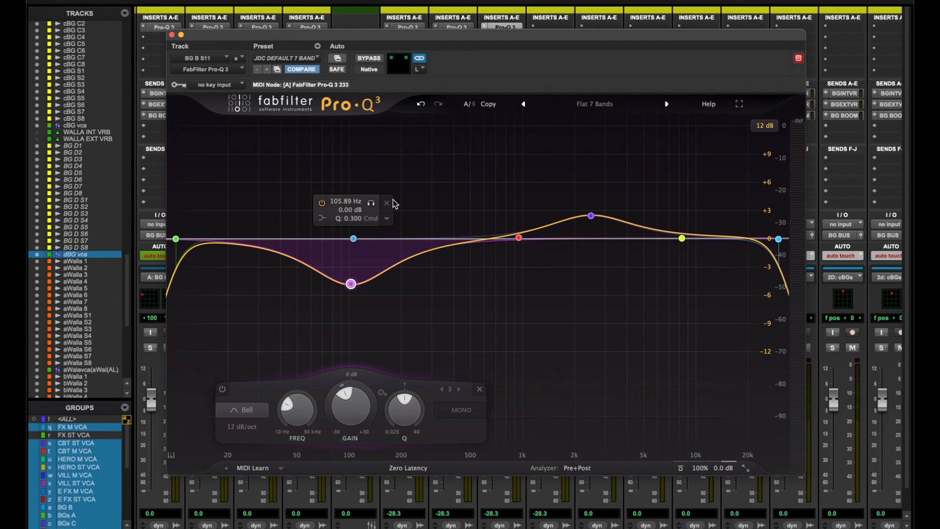
{"action": "mouse_move", "coordinate": [400, 221]}
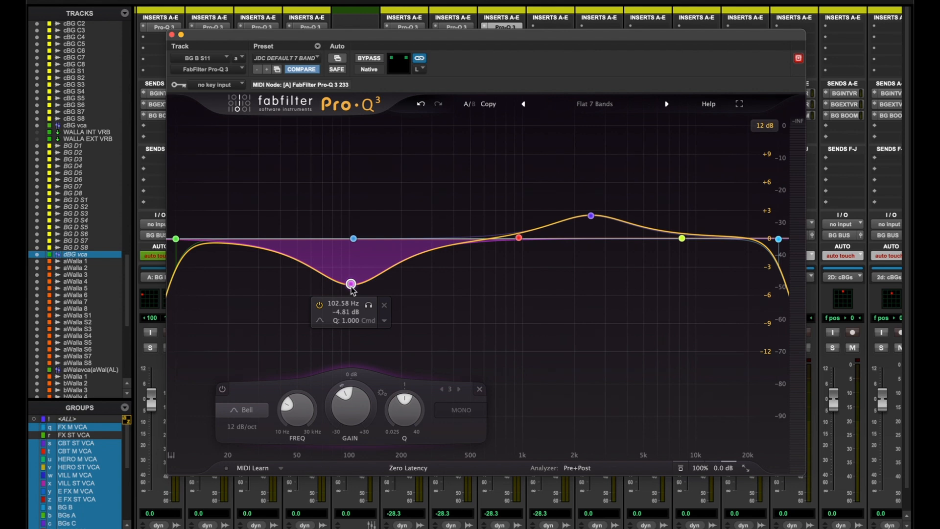
{"action": "left_click_drag", "start_coordinate": [350, 283], "coordinate": [365, 224]}
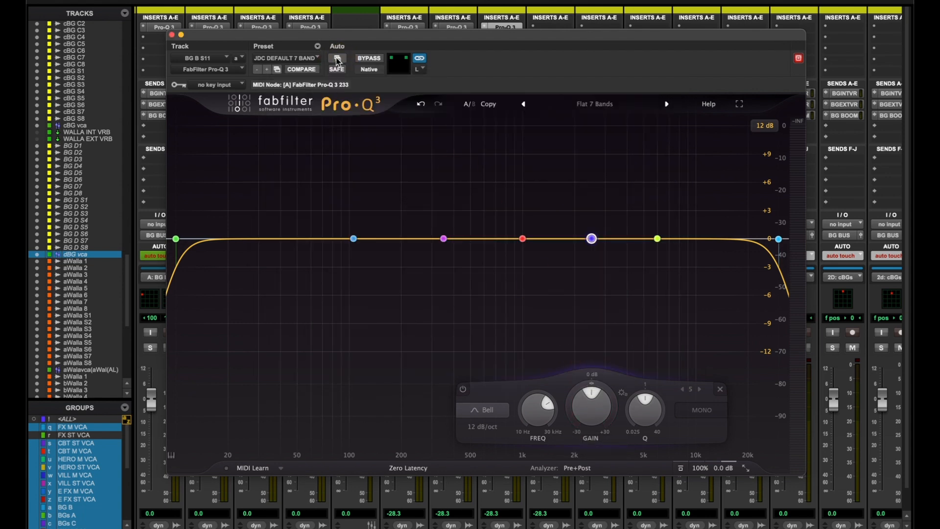
{"action": "mouse_move", "coordinate": [337, 58]}
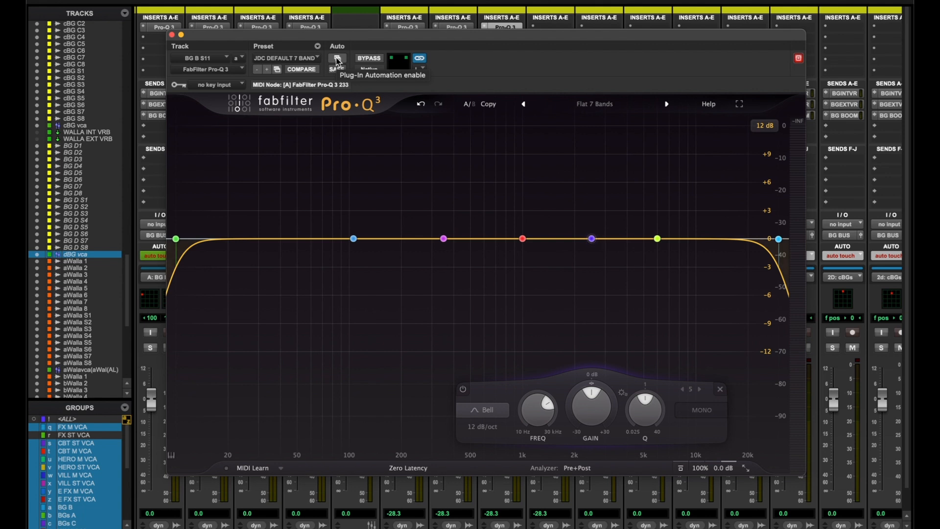
- Open the Plug-In Automation dialog for BG B S11's Pro-Q 3 and scroll its parameter list
{"action": "left_click", "coordinate": [336, 59]}
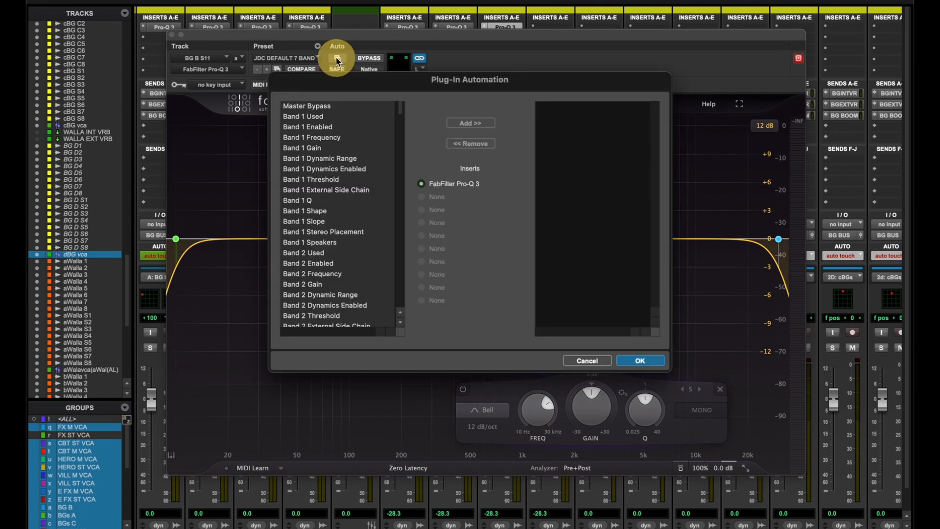
{"action": "mouse_move", "coordinate": [347, 110]}
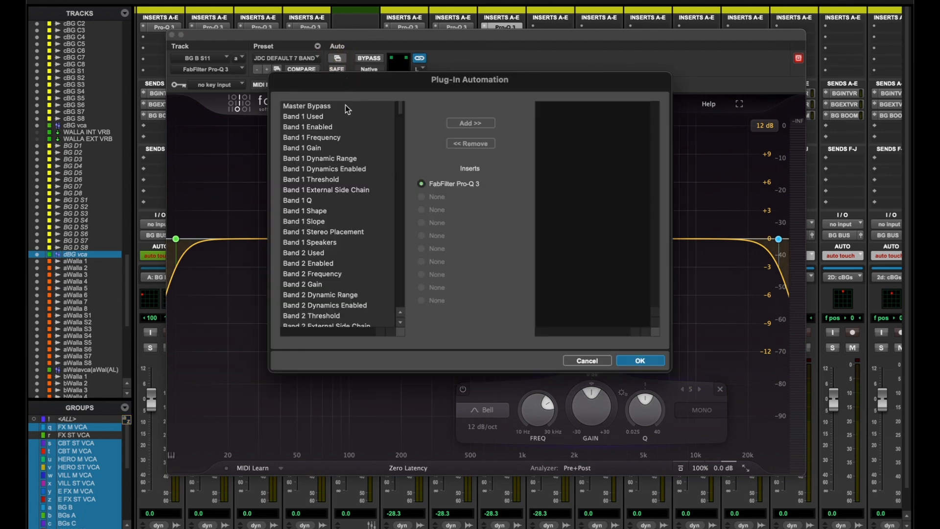
{"action": "scroll", "scroll_direction": "down", "scroll_amount": 3}
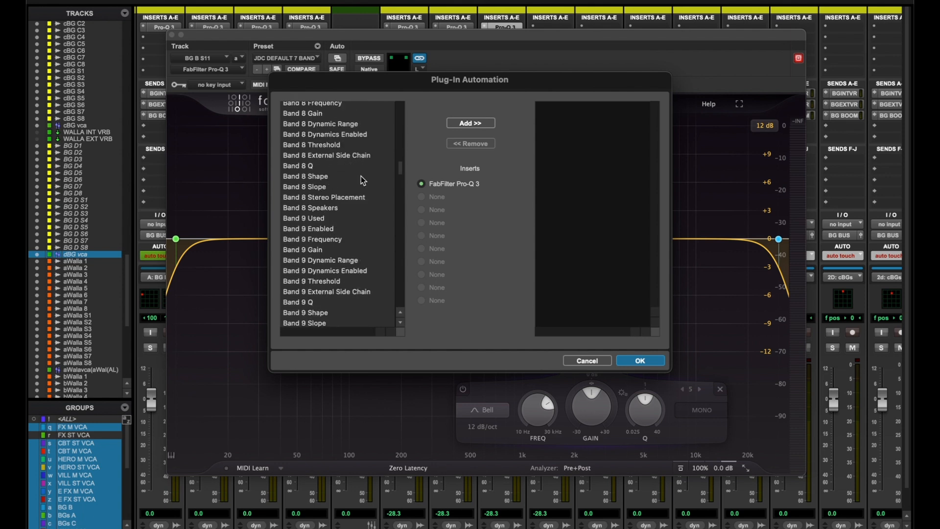
{"action": "scroll", "scroll_direction": "down", "scroll_amount": 3}
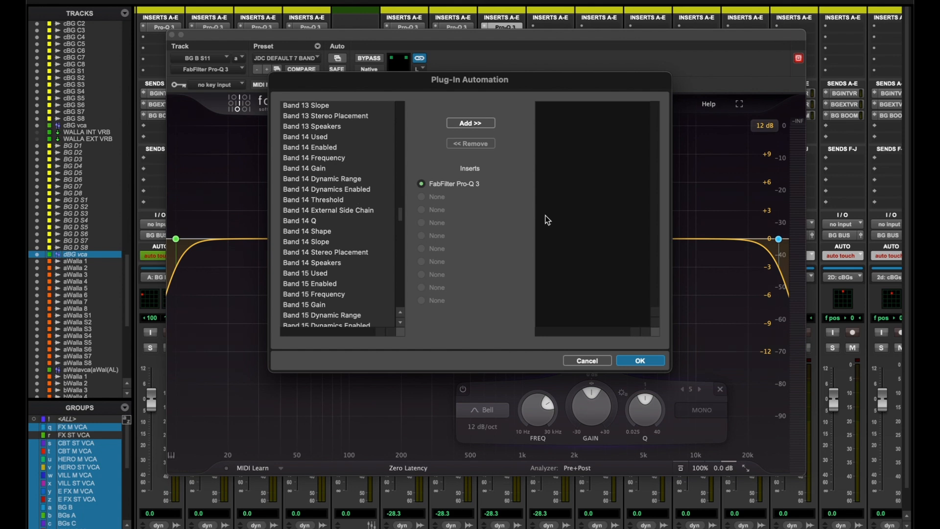
{"action": "mouse_move", "coordinate": [401, 219]}
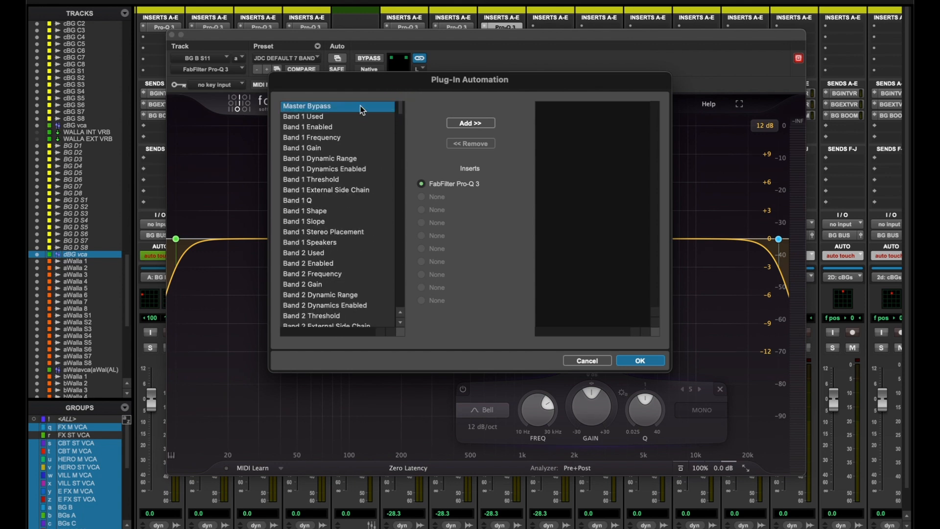
{"action": "mouse_move", "coordinate": [397, 188]}
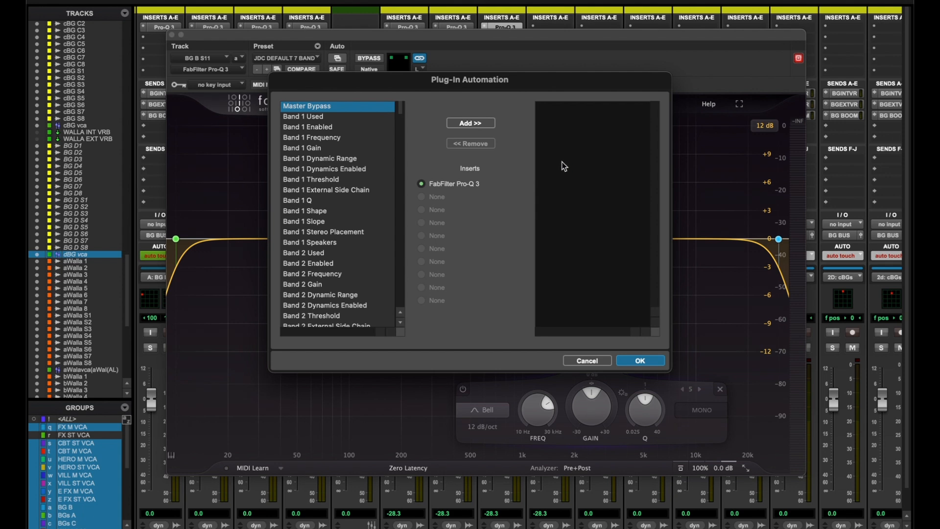
{"action": "mouse_move", "coordinate": [430, 156]}
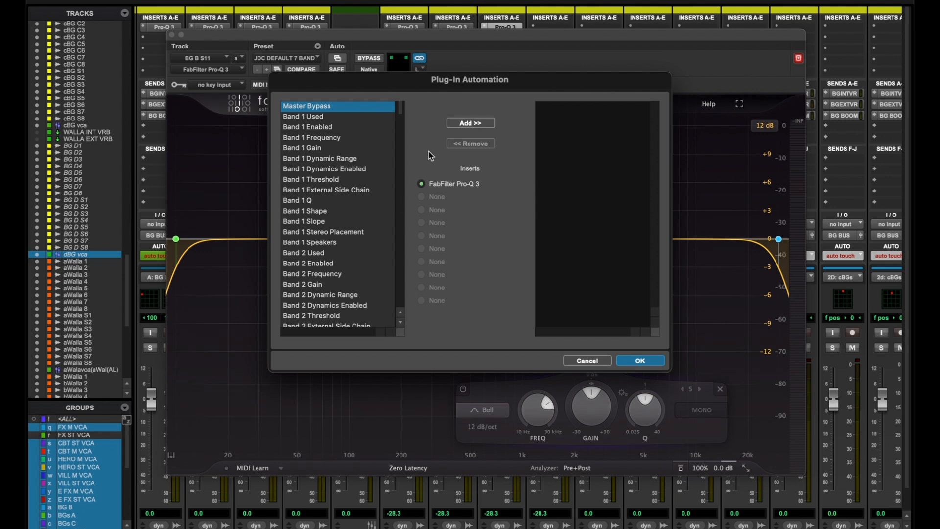
- Dismiss the automation dialog and test the 2.3 kHz band, returning it to 0 dB
{"action": "left_click", "coordinate": [586, 360]}
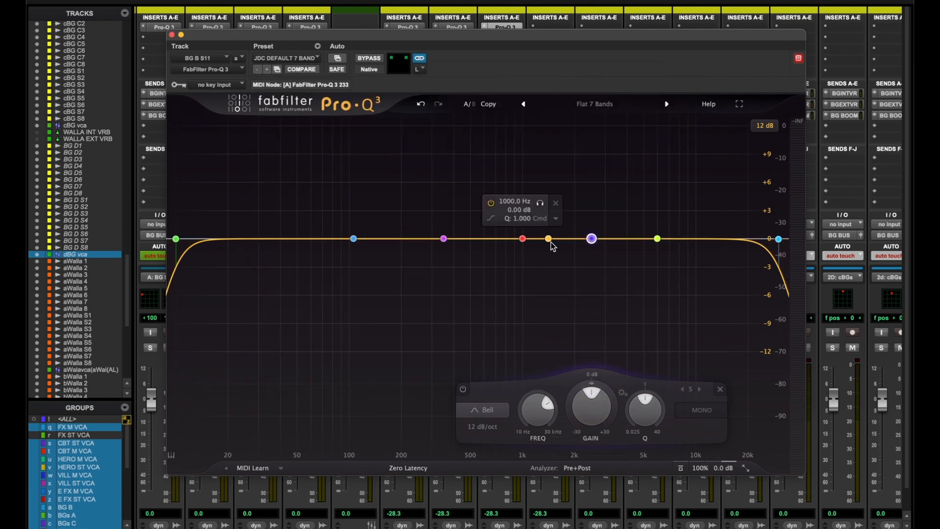
{"action": "left_click_drag", "start_coordinate": [547, 238], "coordinate": [587, 217]}
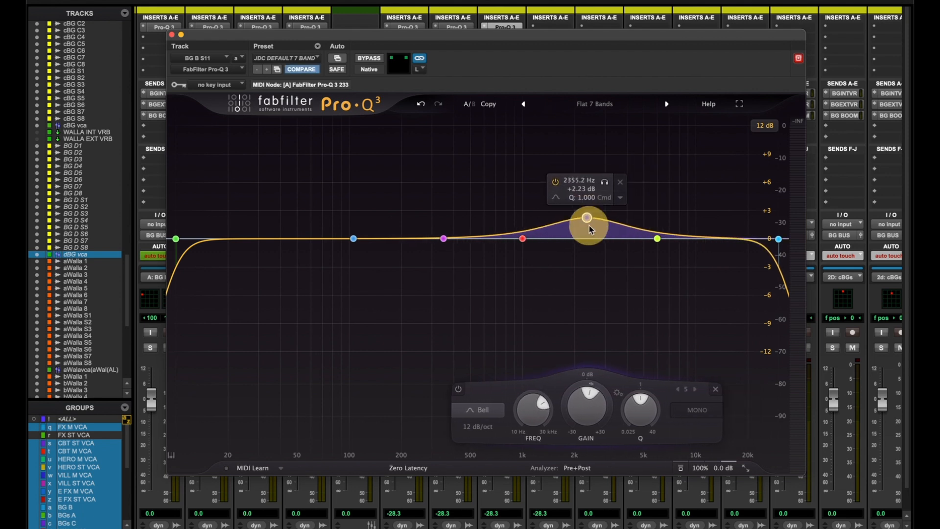
{"action": "left_click_drag", "start_coordinate": [586, 216], "coordinate": [587, 229]}
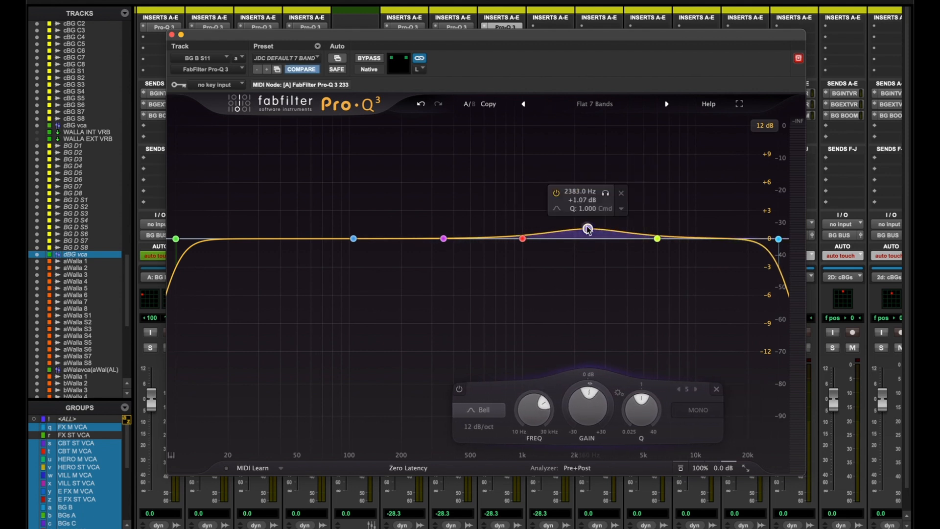
{"action": "left_click_drag", "start_coordinate": [587, 228], "coordinate": [588, 238]}
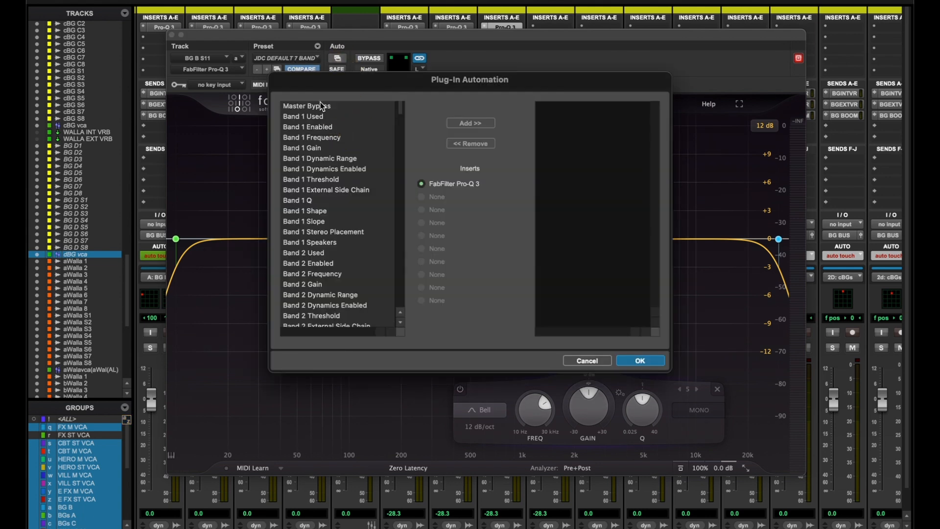
- Add Master Bypass and all remaining Pro-Q 3 parameters to automation, then review the list
{"action": "left_click", "coordinate": [306, 105]}
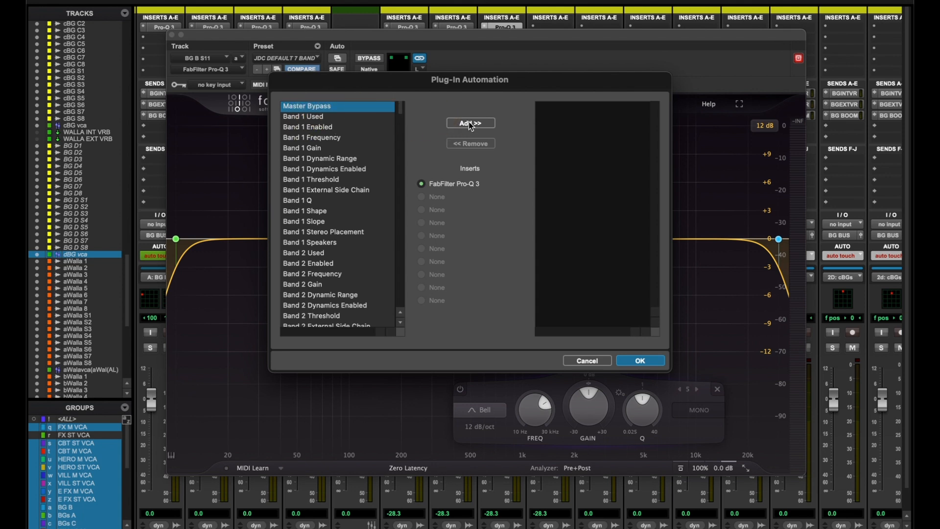
{"action": "left_click", "coordinate": [471, 123]}
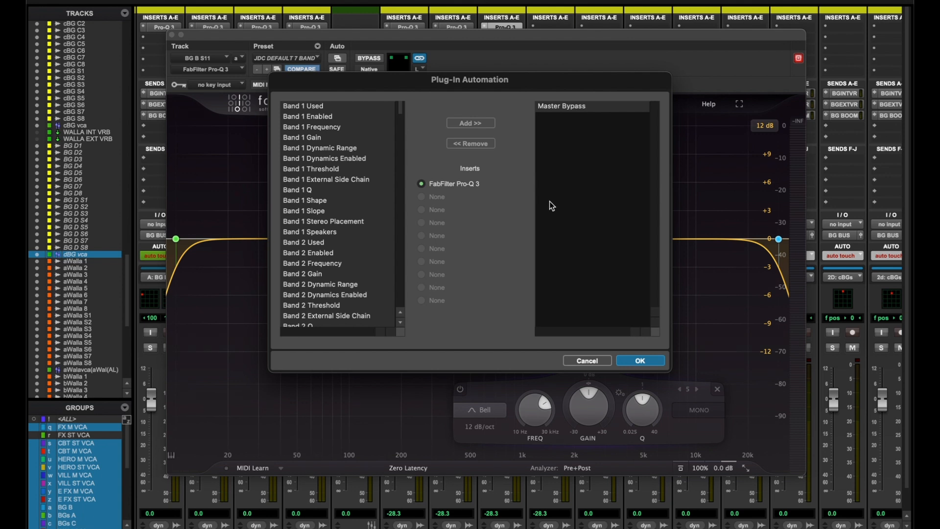
{"action": "left_click", "coordinate": [303, 107]}
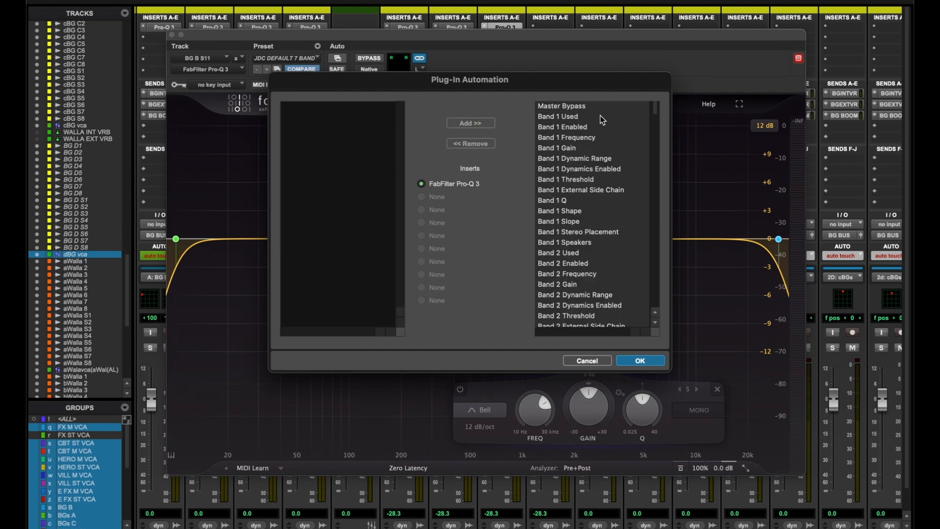
{"action": "mouse_move", "coordinate": [458, 190]}
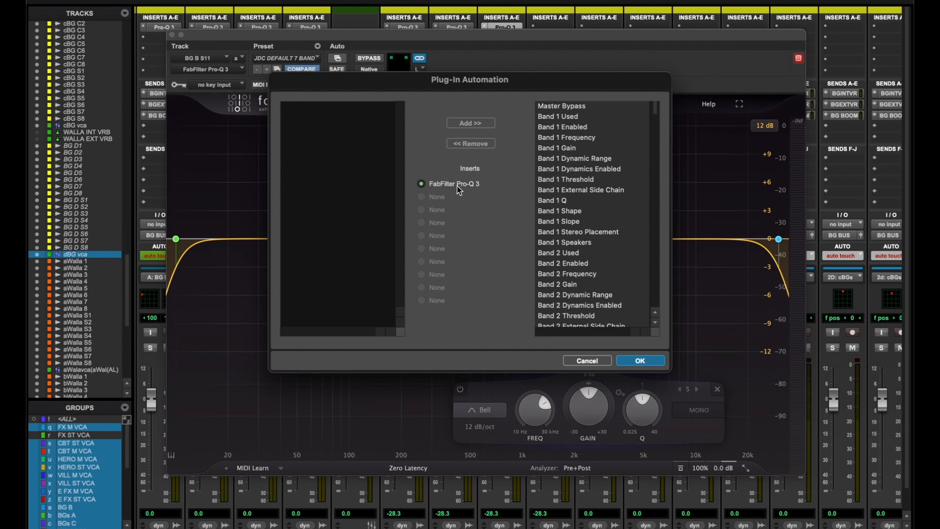
{"action": "mouse_move", "coordinate": [576, 157]}
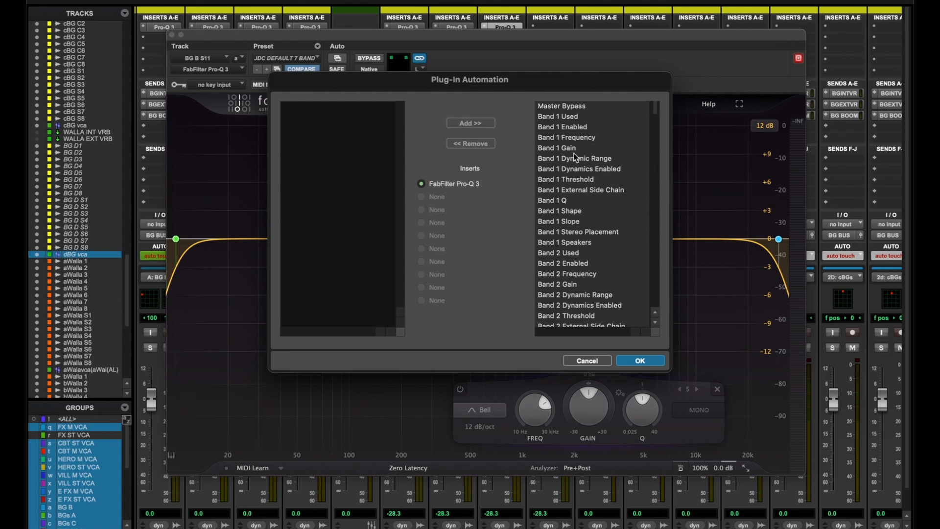
{"action": "scroll", "scroll_direction": "down", "scroll_amount": 3}
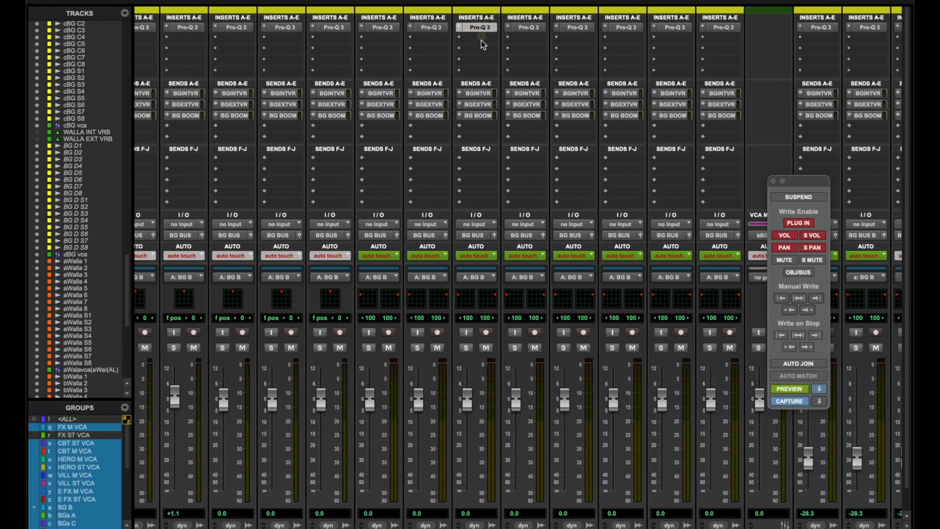
- Load JDC DEFAULT 7 BAND on bBG S3's Pro-Q 3 and write it to the selection
{"action": "left_click", "coordinate": [476, 27]}
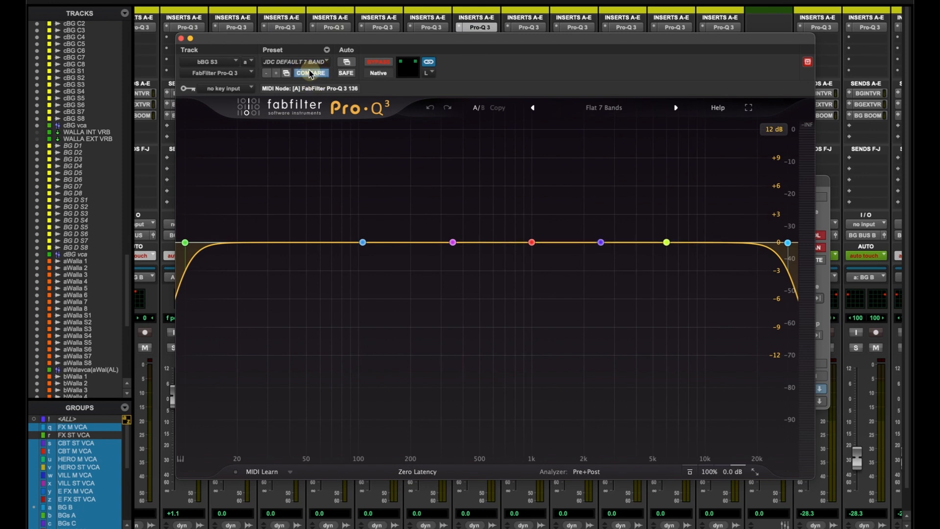
{"action": "left_click", "coordinate": [294, 61]}
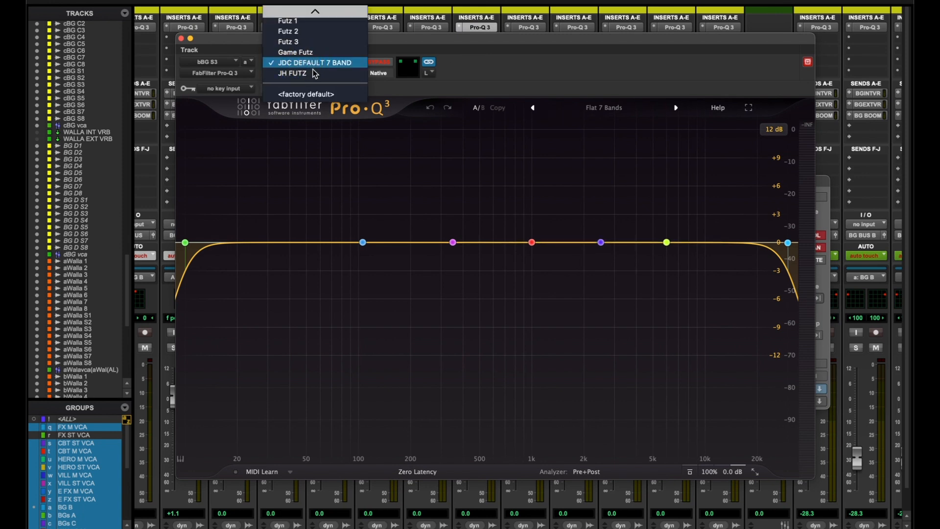
{"action": "left_click", "coordinate": [315, 62]}
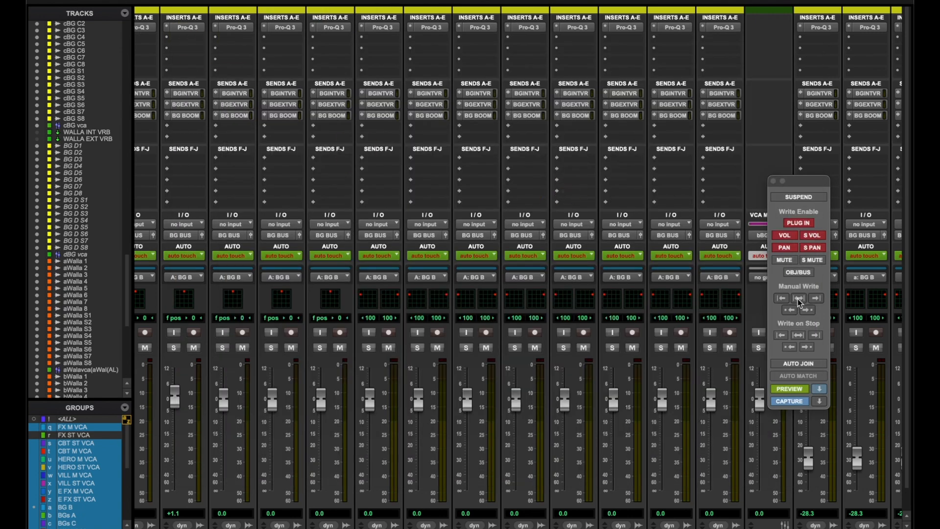
{"action": "mouse_move", "coordinate": [798, 298]}
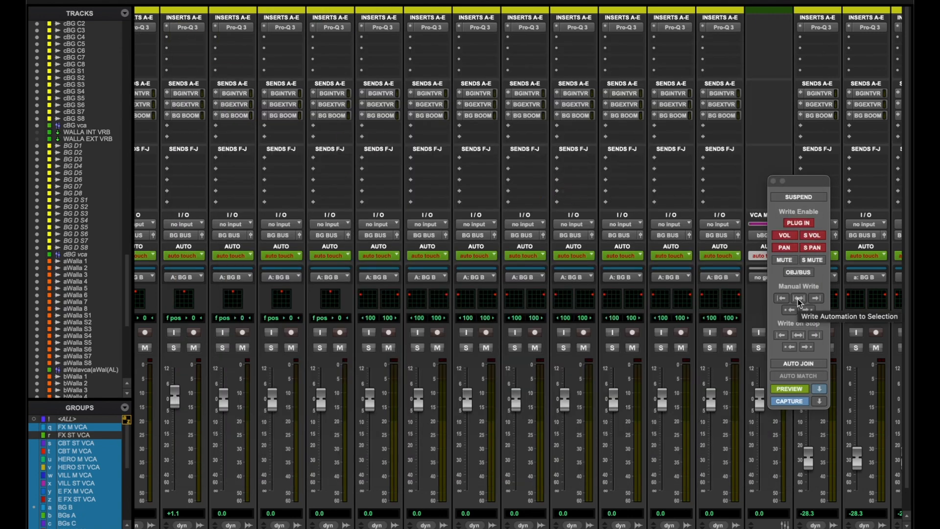
{"action": "left_click", "coordinate": [789, 298]}
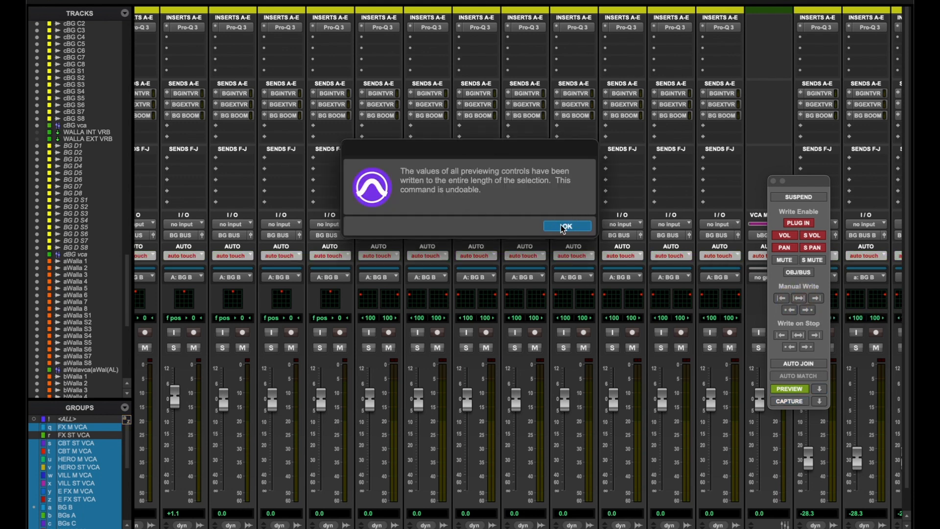
{"action": "left_click", "coordinate": [564, 226]}
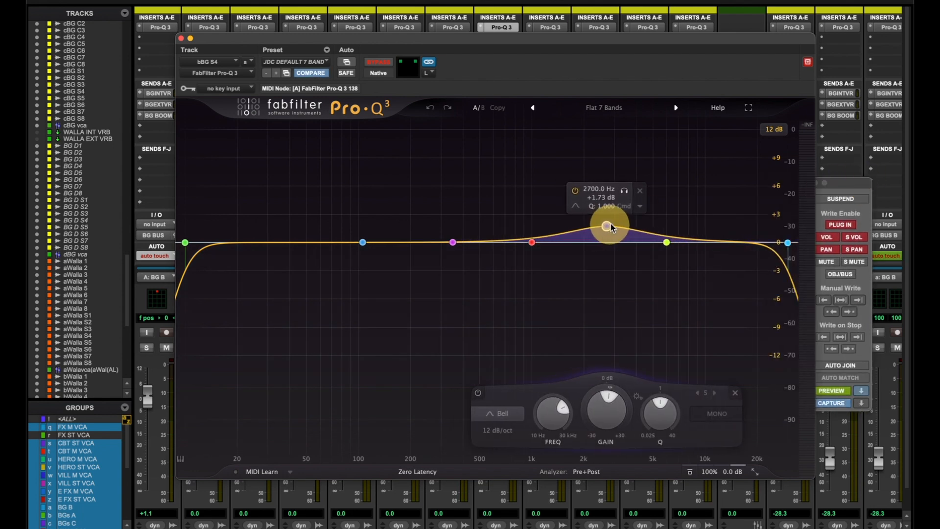
- Boost band 5 to about +2 dB at 2.8 kHz and narrow the dip near 200 Hz
{"action": "left_click_drag", "start_coordinate": [606, 226], "coordinate": [611, 223]}
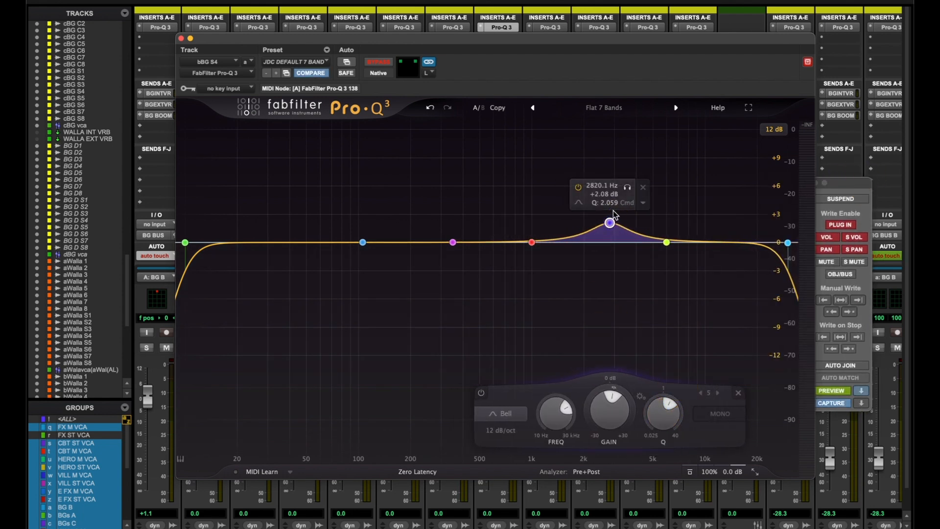
{"action": "left_click", "coordinate": [452, 243]}
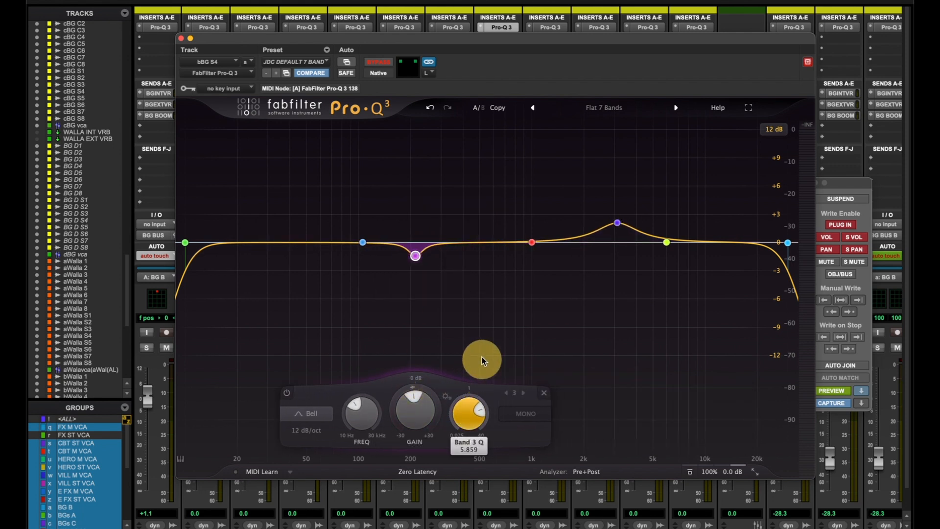
{"action": "left_click_drag", "start_coordinate": [416, 256], "coordinate": [378, 336]}
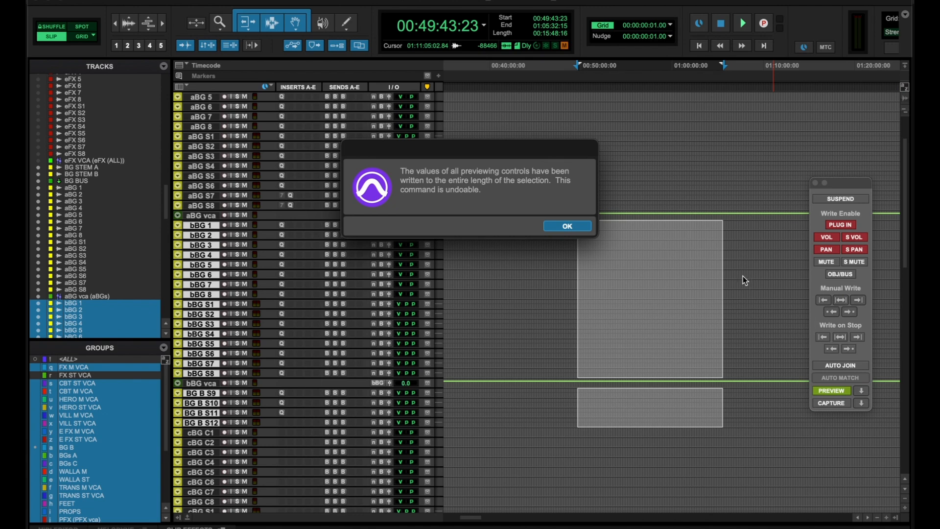
- Confirm the write dialog and bring up bBG S6's Pro-Q 3 automation parameter list
{"action": "left_click", "coordinate": [565, 226]}
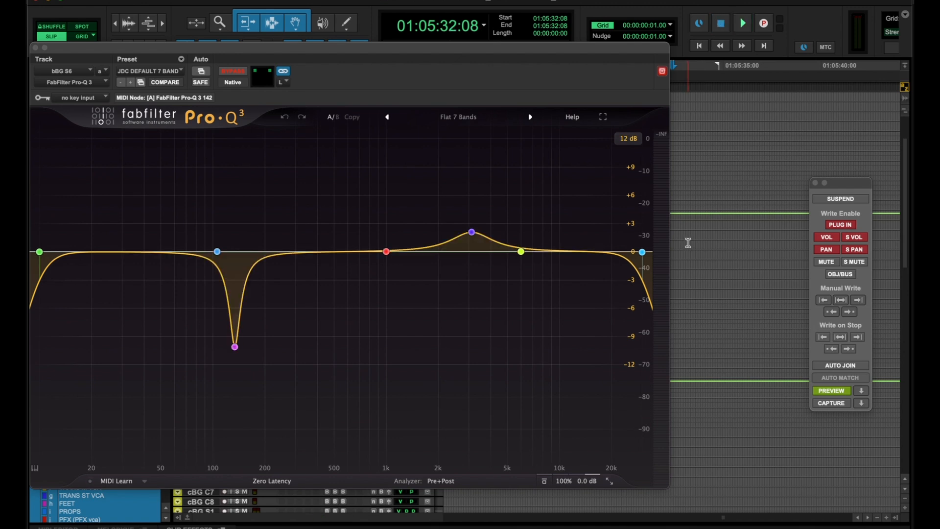
{"action": "left_click", "coordinate": [742, 24]}
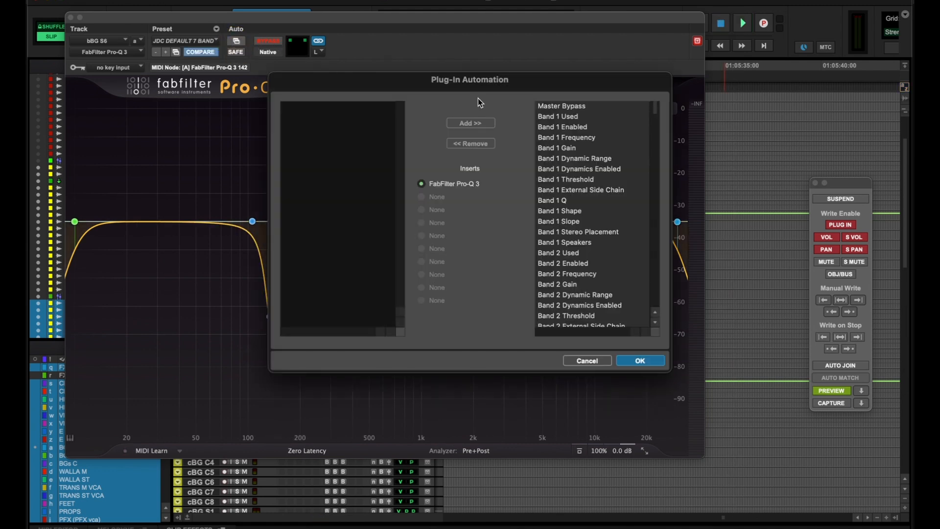
{"action": "mouse_move", "coordinate": [378, 131]}
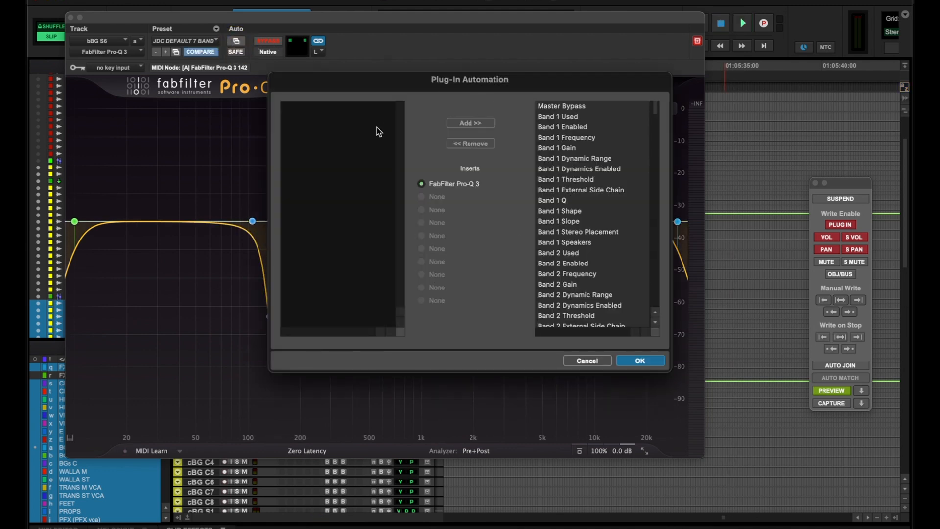
{"action": "mouse_move", "coordinate": [602, 299]}
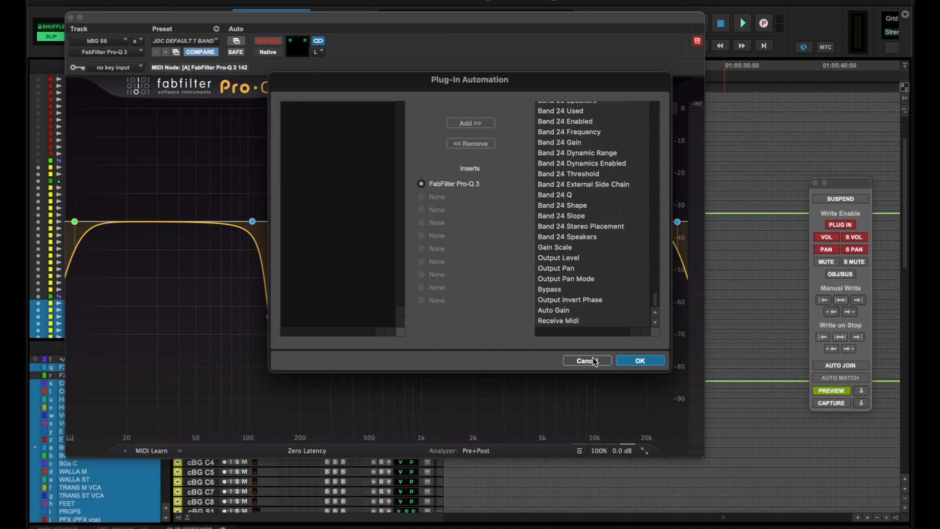
- Cancel the bBG S6 Plug-In Automation dialog without changing any parameters
{"action": "left_click", "coordinate": [587, 360]}
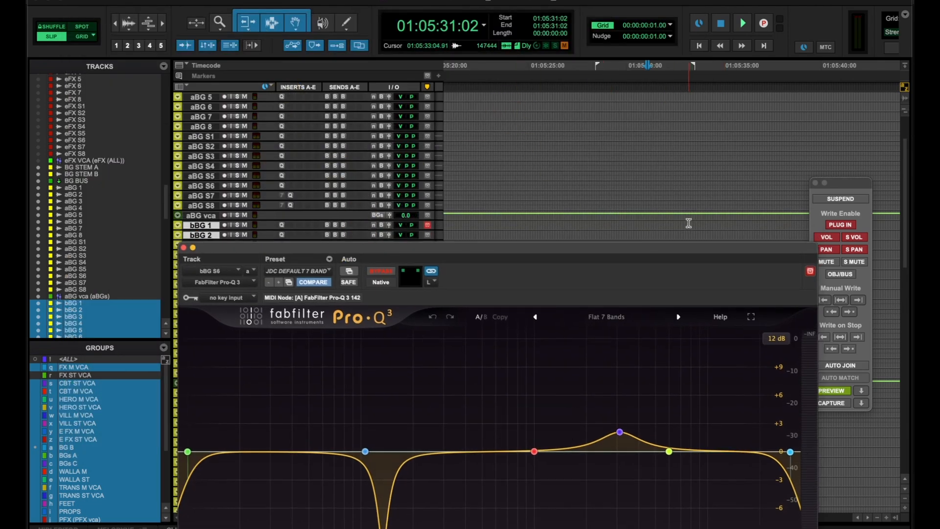
- Place the cursor just after Location 4 and create the Location 9 marker
{"action": "left_click", "coordinate": [742, 23]}
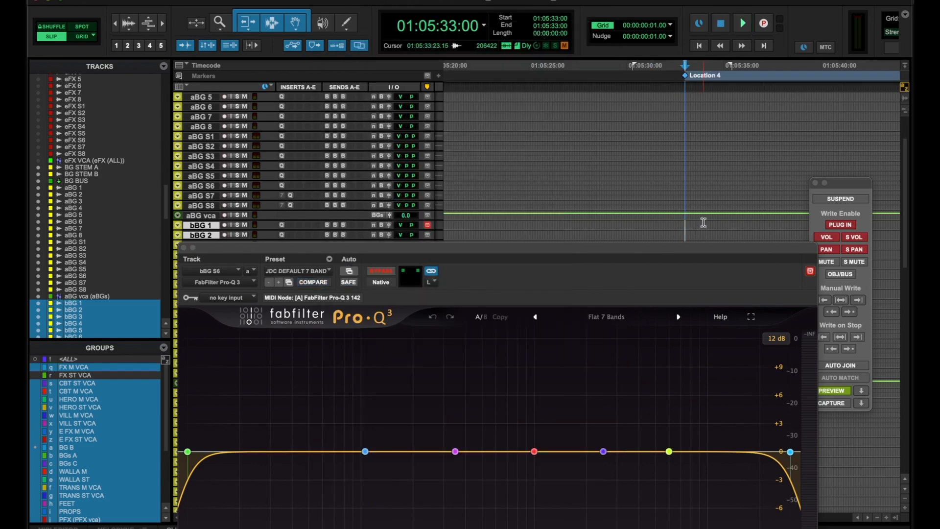
{"action": "left_click", "coordinate": [742, 23]}
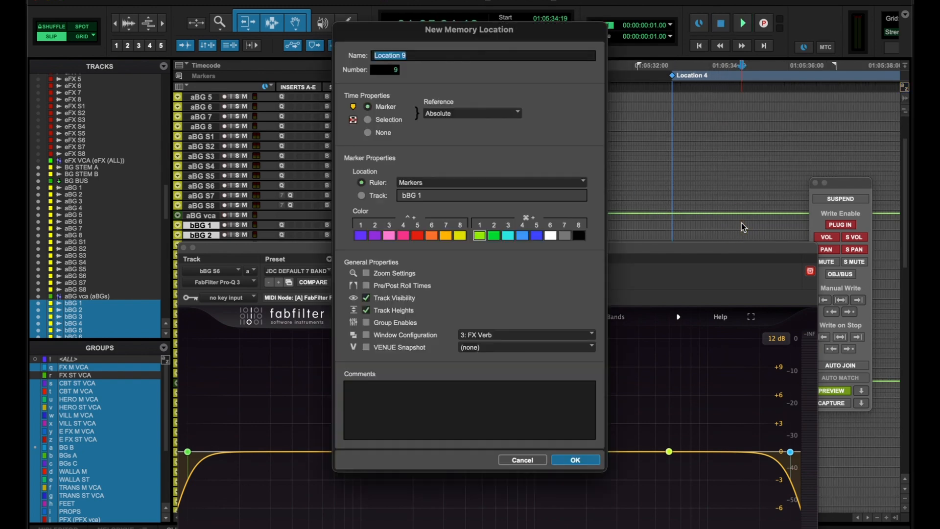
{"action": "left_click", "coordinate": [574, 459]}
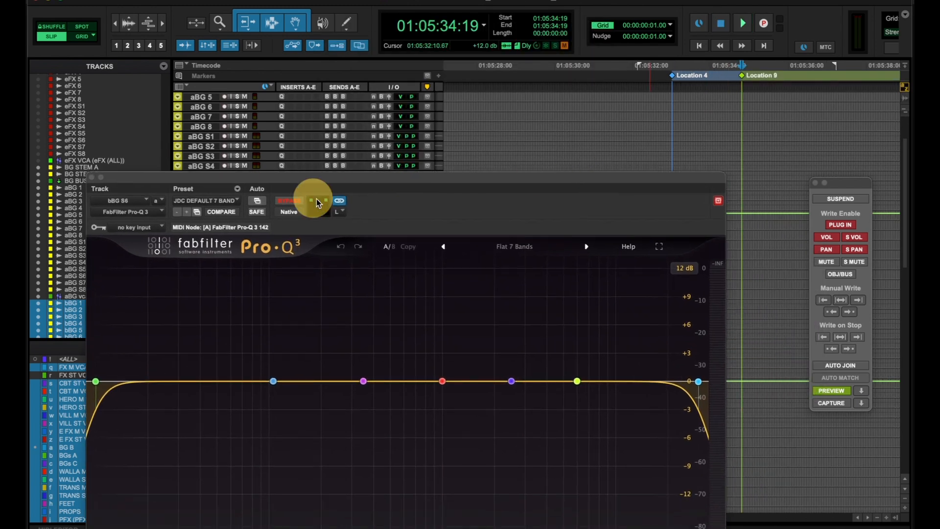
- Check the Pro-Q 3 automatable parameters, then select the Location 4 to Location 9 span
{"action": "left_click", "coordinate": [312, 200]}
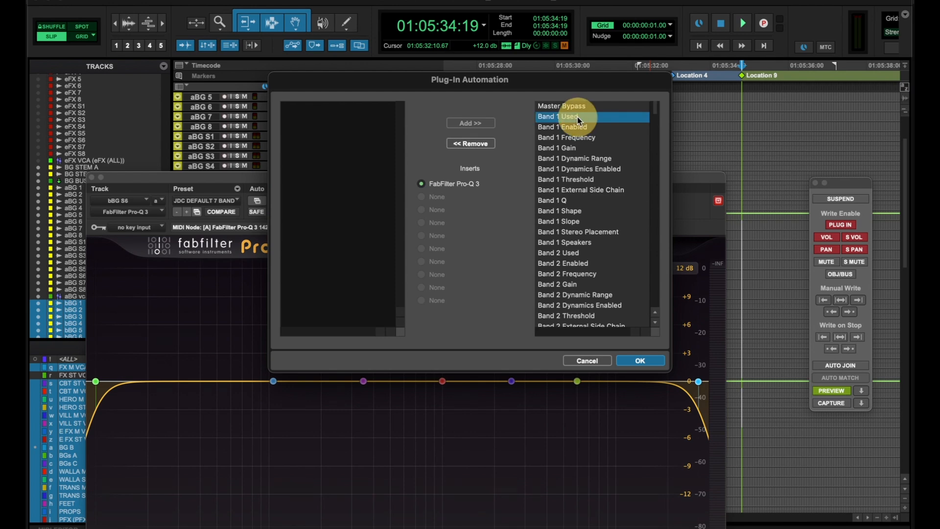
{"action": "left_click", "coordinate": [470, 144]}
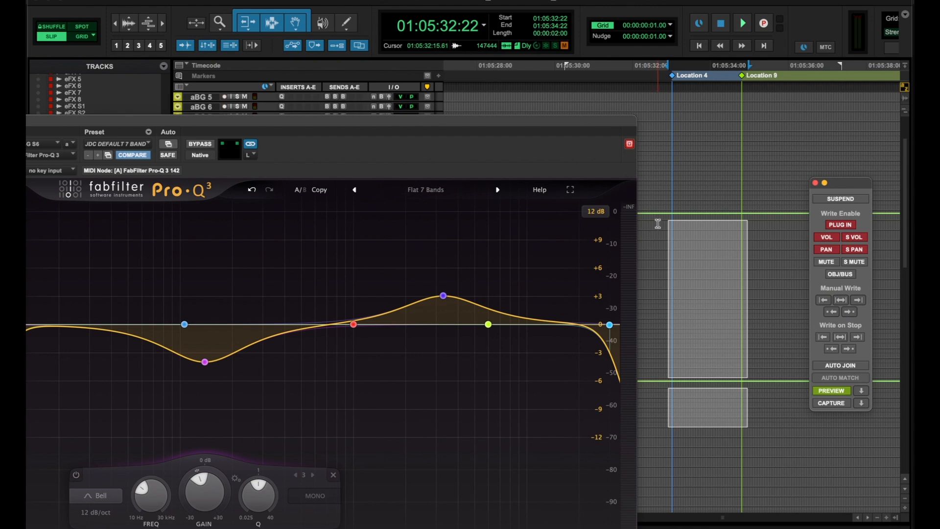
- Pull bBG S6's Pro-Q 3 band 2 into a low-shelf cut and write it across the selection
{"action": "left_click", "coordinate": [741, 23]}
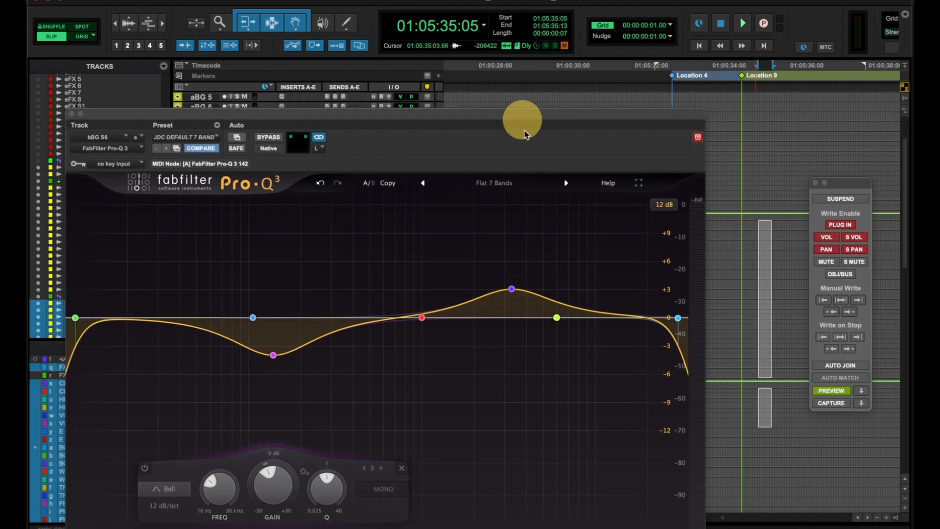
{"action": "left_click", "coordinate": [272, 355]}
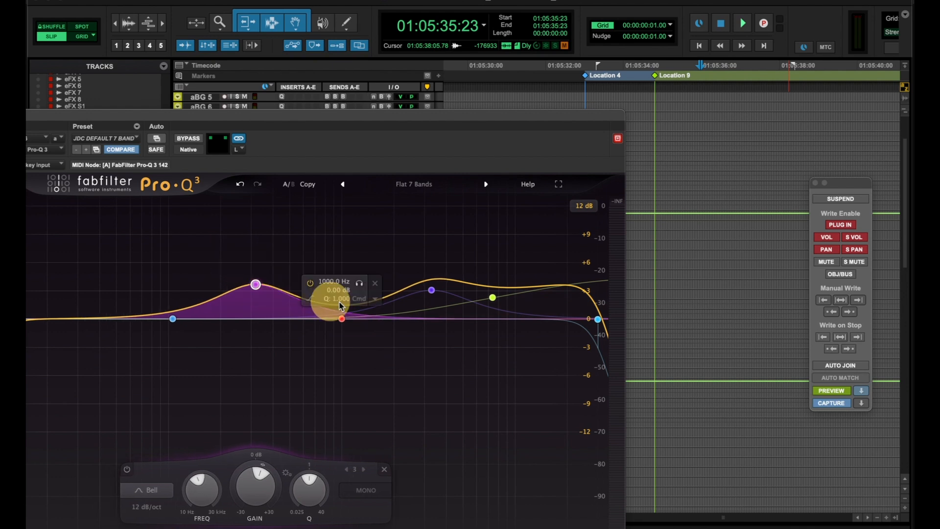
{"action": "left_click_drag", "start_coordinate": [174, 318], "coordinate": [154, 342]}
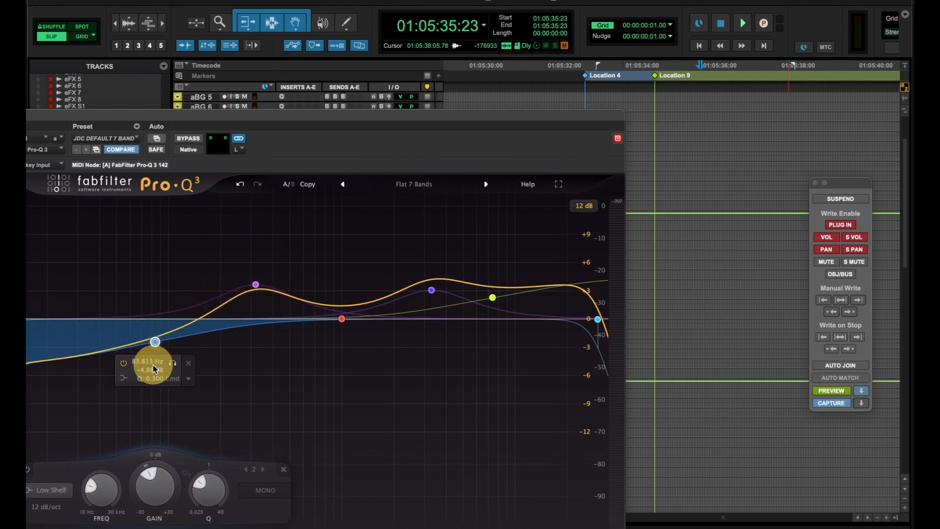
{"action": "left_click_drag", "start_coordinate": [155, 342], "coordinate": [166, 353]}
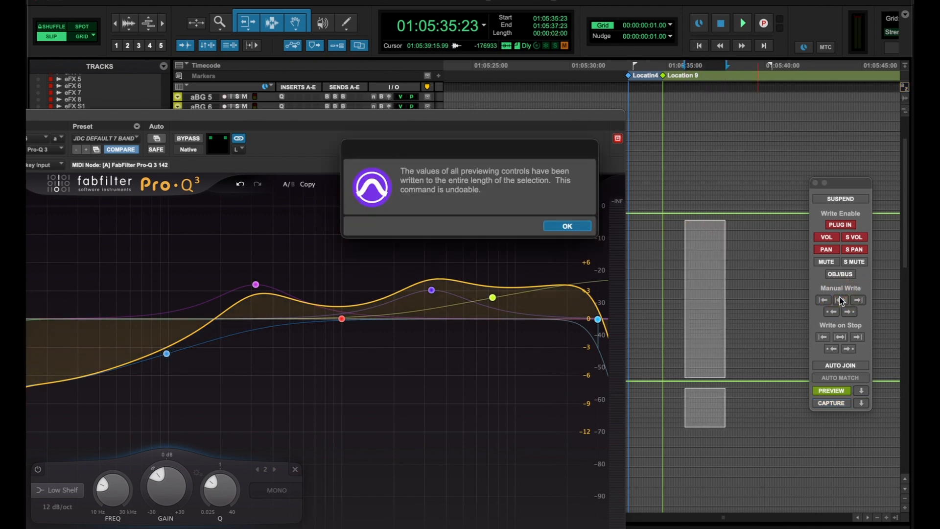
{"action": "left_click", "coordinate": [566, 227]}
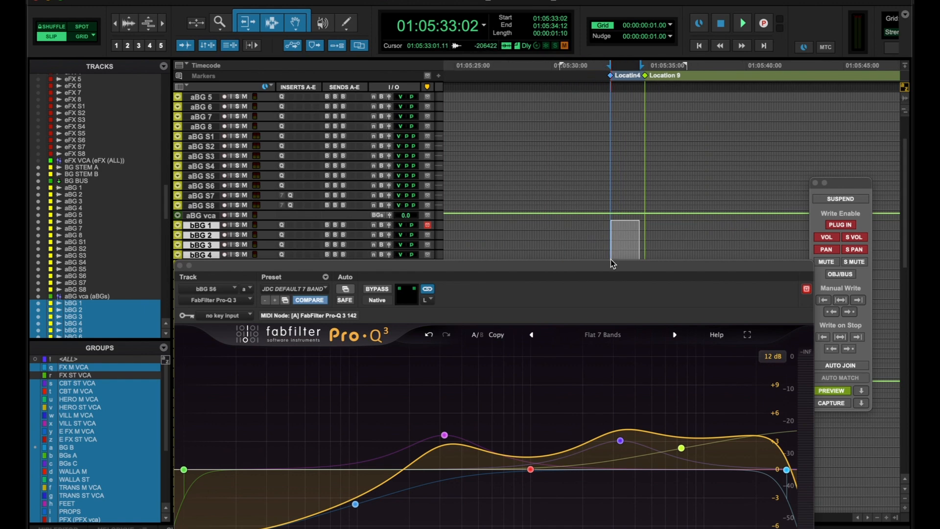
{"action": "mouse_move", "coordinate": [611, 265]}
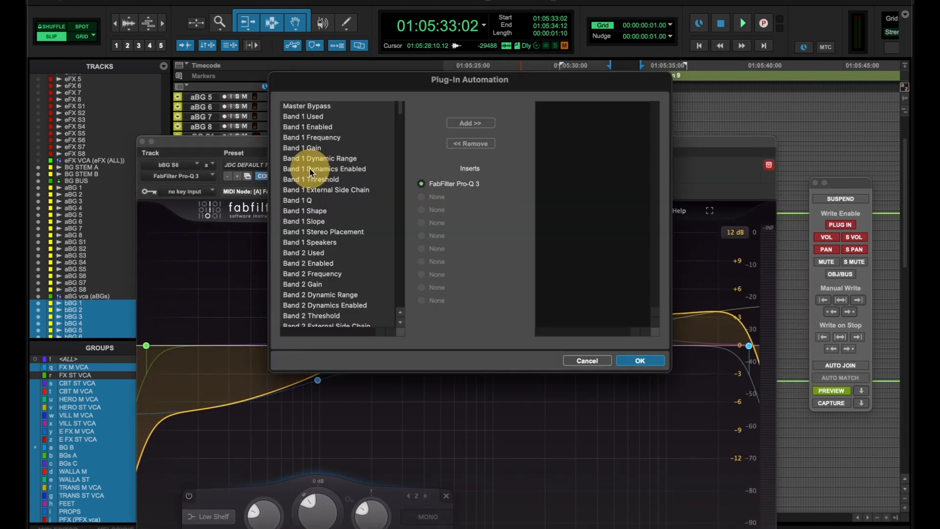
- Add all Pro-Q 3 parameters from Master Bypass downward to the automatable list and confirm
{"action": "left_click", "coordinate": [307, 106]}
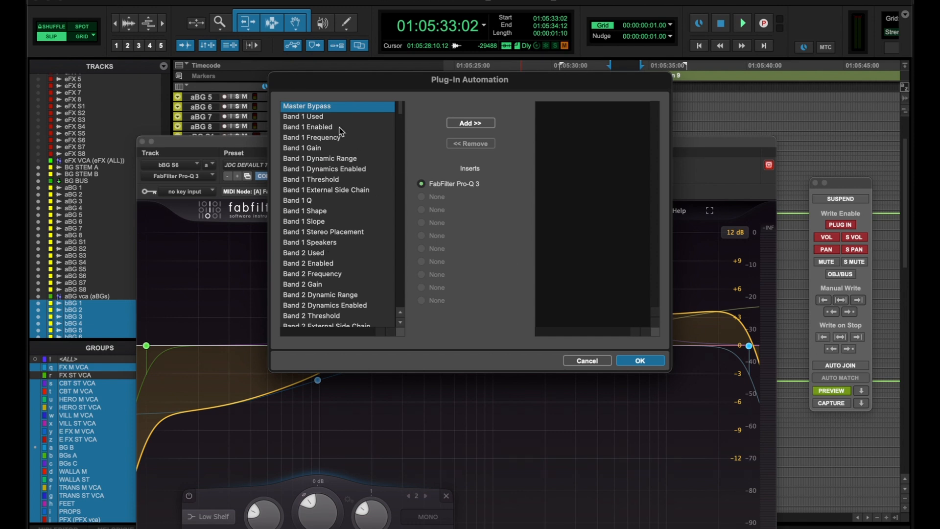
{"action": "mouse_move", "coordinate": [342, 201]}
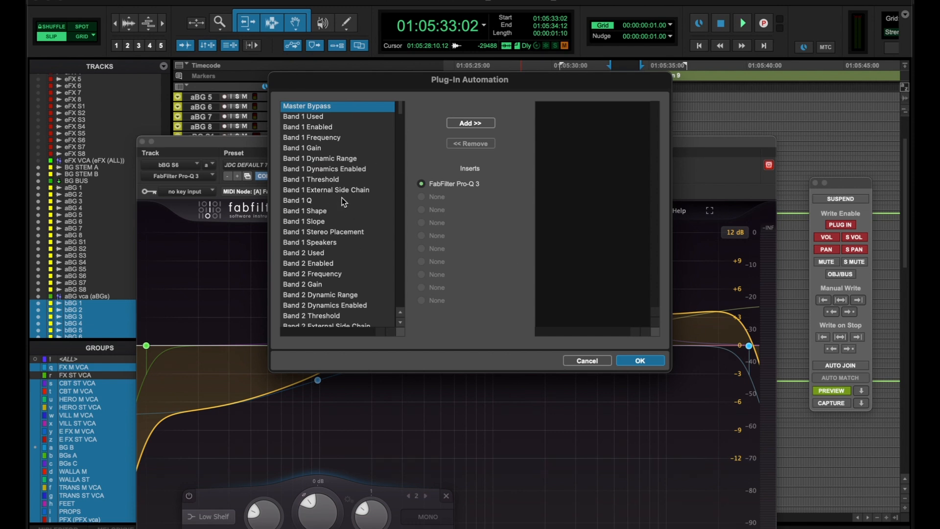
{"action": "mouse_move", "coordinate": [554, 231]}
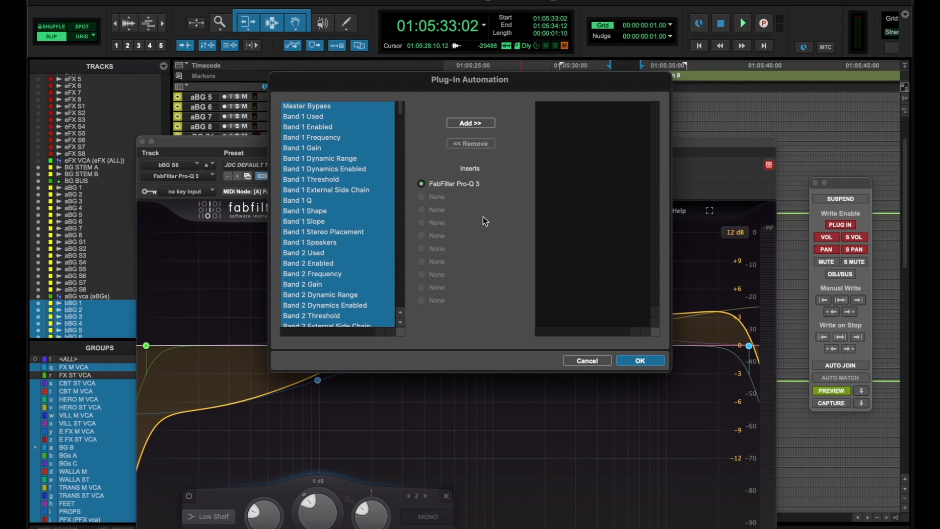
{"action": "scroll", "scroll_direction": "down", "scroll_amount": 3}
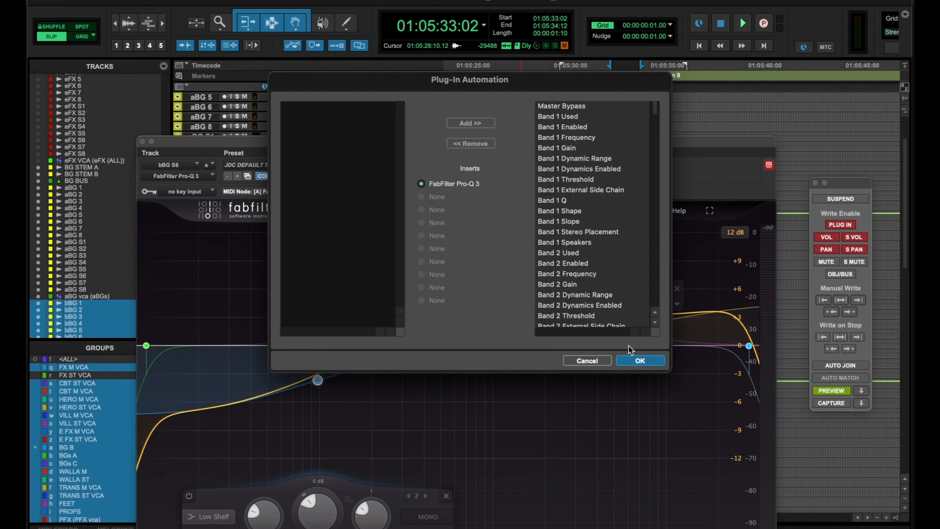
{"action": "left_click", "coordinate": [639, 361]}
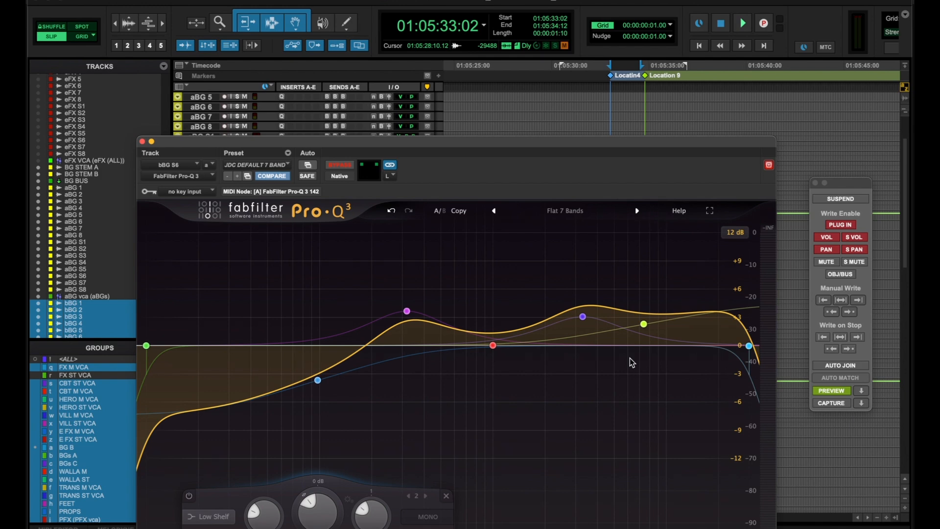
- Open Session Setup showing start 00:00:00:00 at 23.976 fps and 48 kHz
{"action": "left_click", "coordinate": [318, 379]}
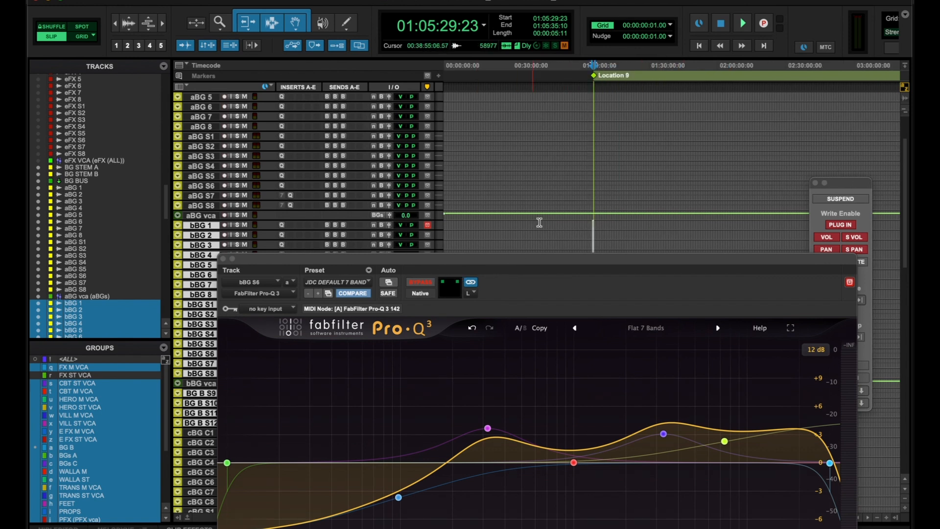
{"action": "left_click", "coordinate": [337, 282]}
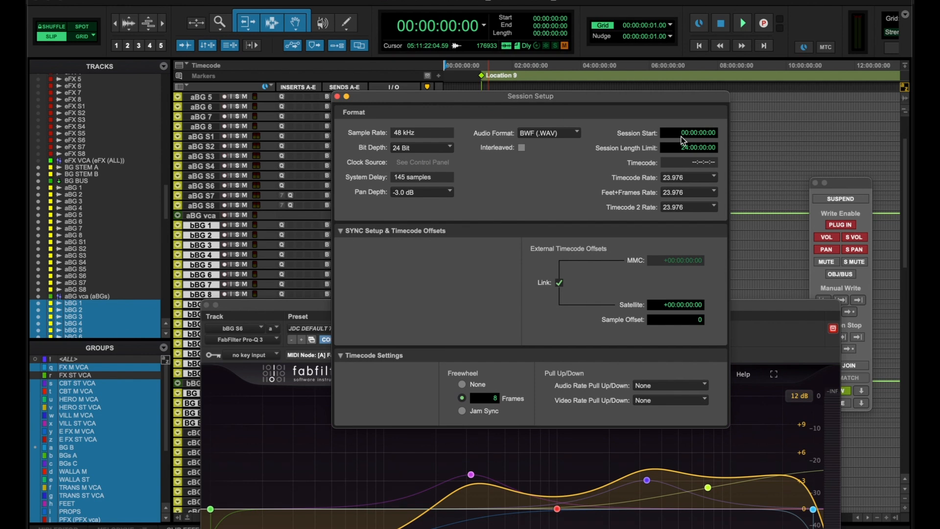
- Set the session start to 01:00:00:00 and view the HOUR 1 marker area
{"action": "left_click", "coordinate": [337, 96]}
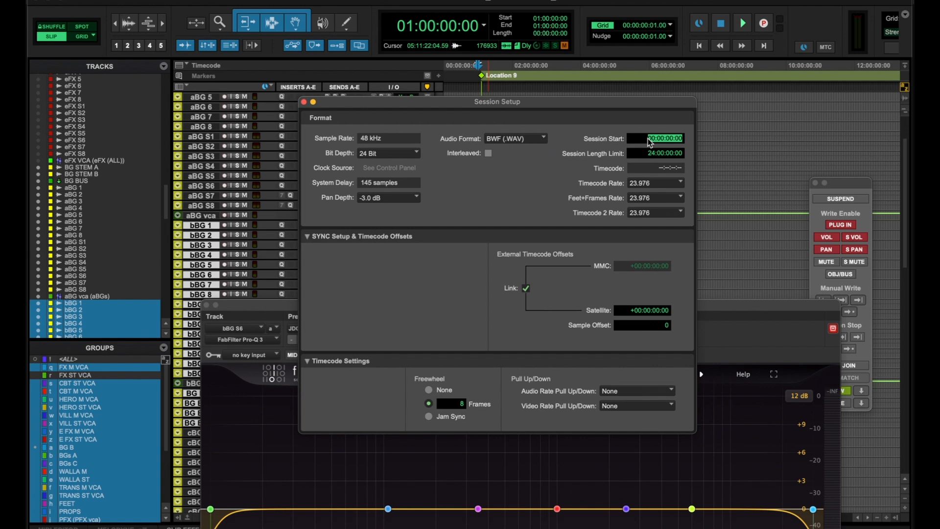
{"action": "left_click_drag", "start_coordinate": [496, 101], "coordinate": [419, 203]}
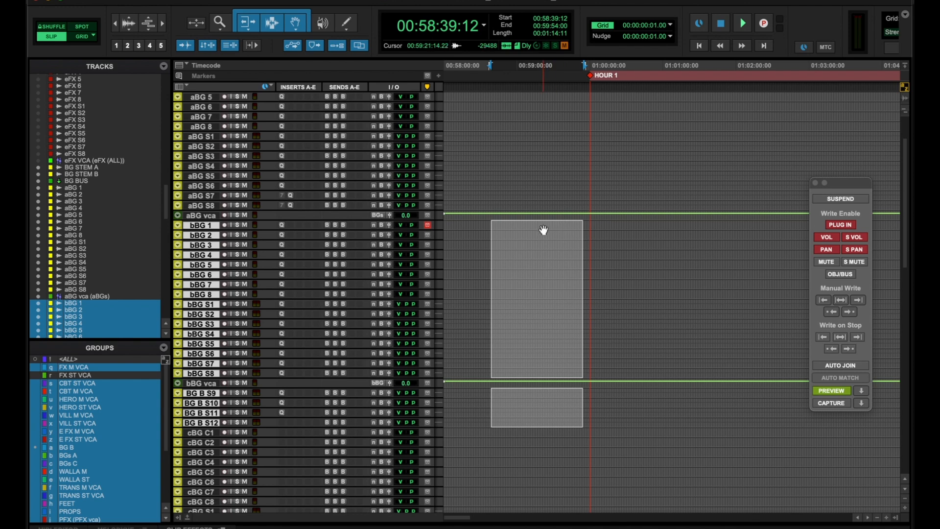
{"action": "mouse_move", "coordinate": [405, 238]}
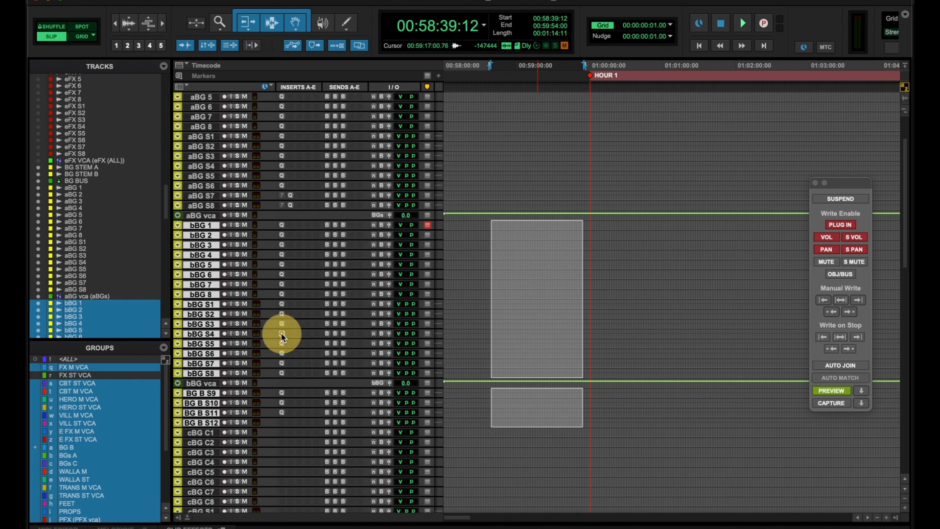
- Reopen bBG S6's Pro-Q 3 insert and move its window off the tracks
{"action": "left_click", "coordinate": [282, 334]}
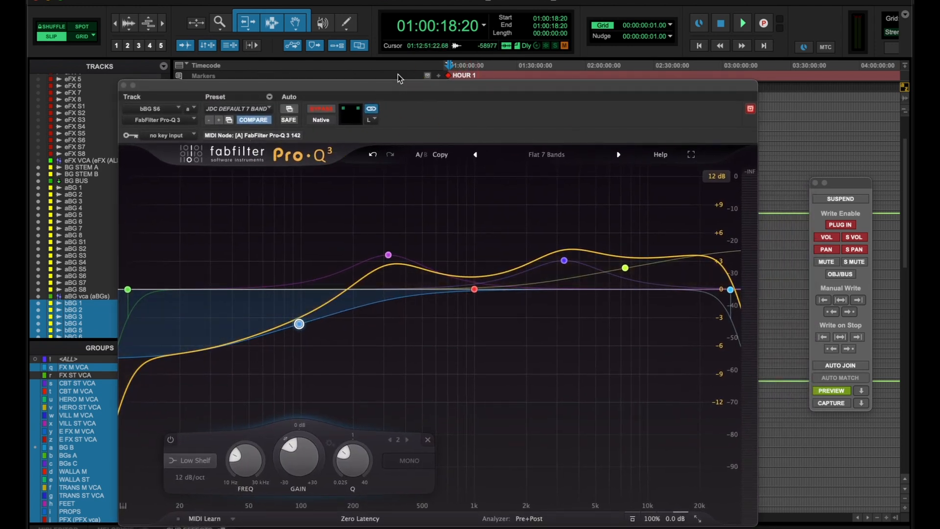
{"action": "left_click_drag", "start_coordinate": [400, 78], "coordinate": [408, 161]}
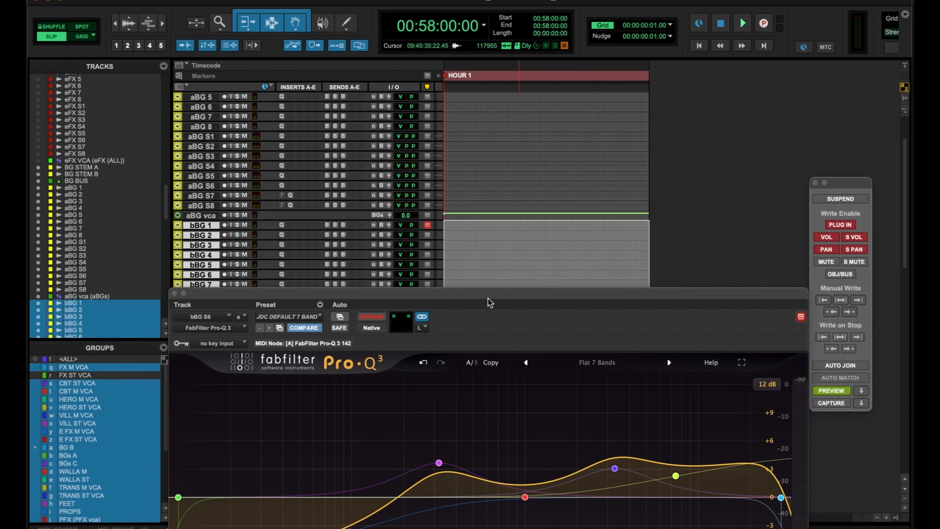
{"action": "mouse_move", "coordinate": [486, 302]}
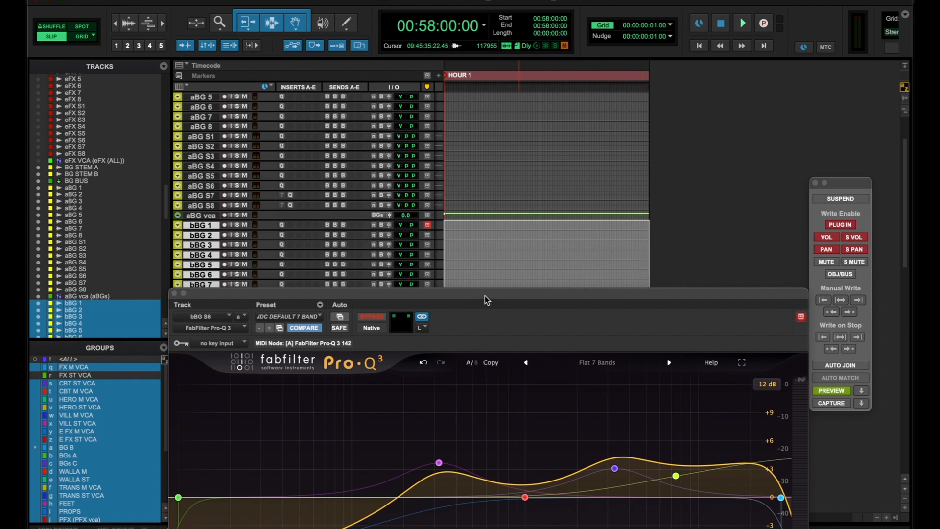
{"action": "mouse_move", "coordinate": [300, 314]}
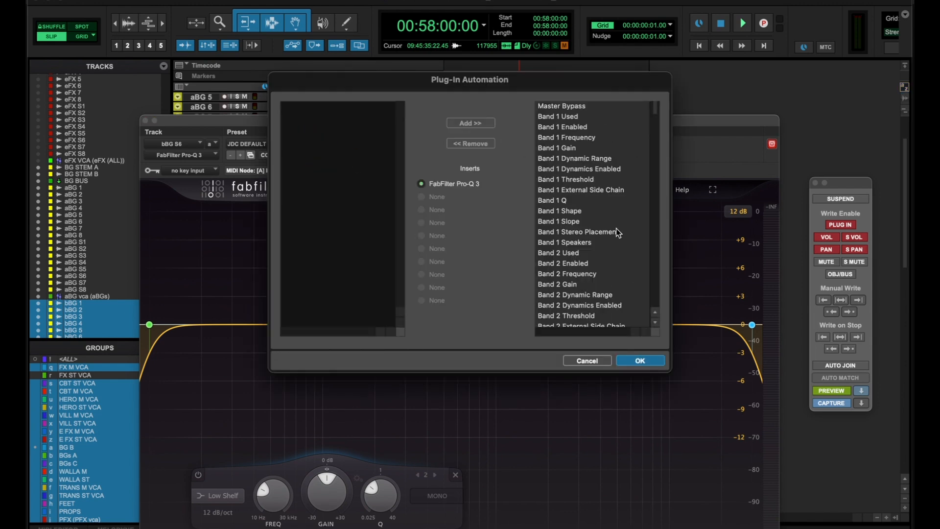
- Write the flat Pro-Q 3 values across the selection before HOUR 1 and acknowledge
{"action": "left_click", "coordinate": [639, 360]}
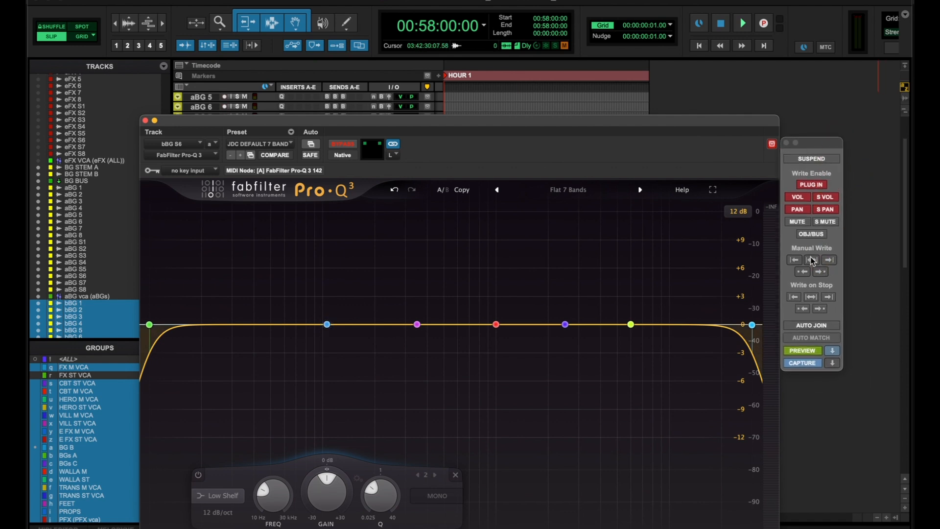
{"action": "mouse_move", "coordinate": [812, 260]}
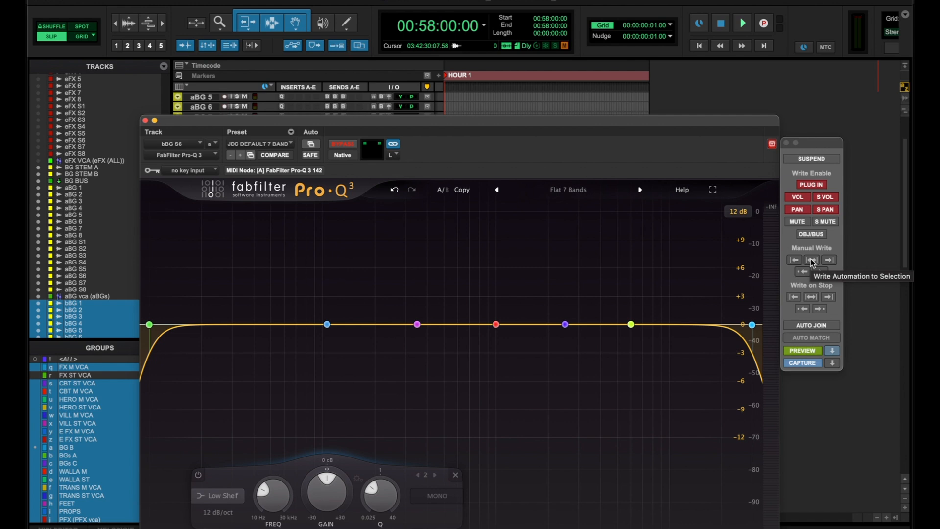
{"action": "left_click", "coordinate": [811, 259]}
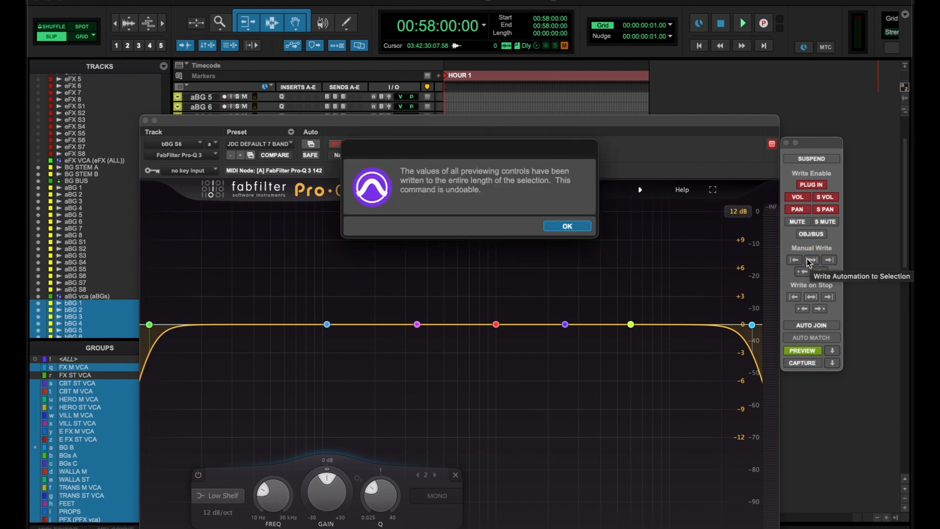
{"action": "left_click", "coordinate": [566, 225]}
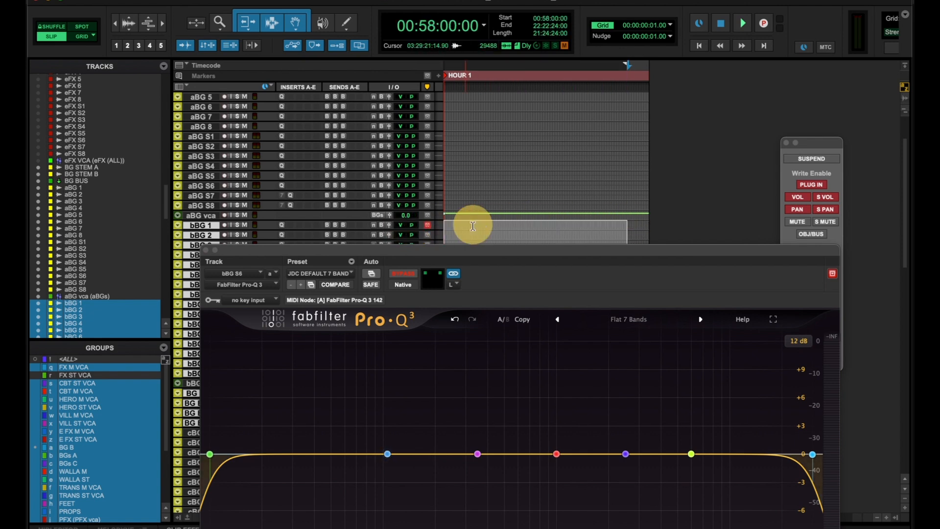
- Close bBG S6's EQ, then open and reposition bBG 2's Pro-Q 3 window
{"action": "left_click", "coordinate": [386, 453]}
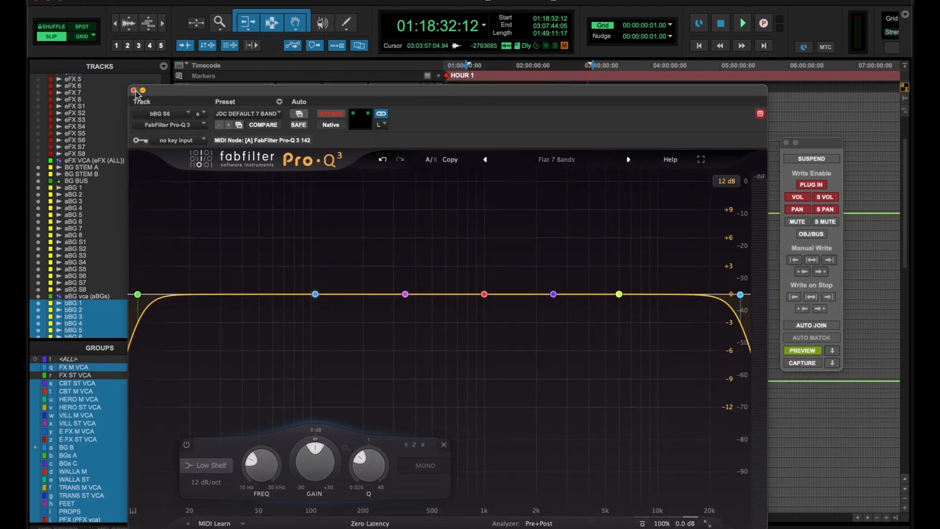
{"action": "left_click", "coordinate": [133, 90]}
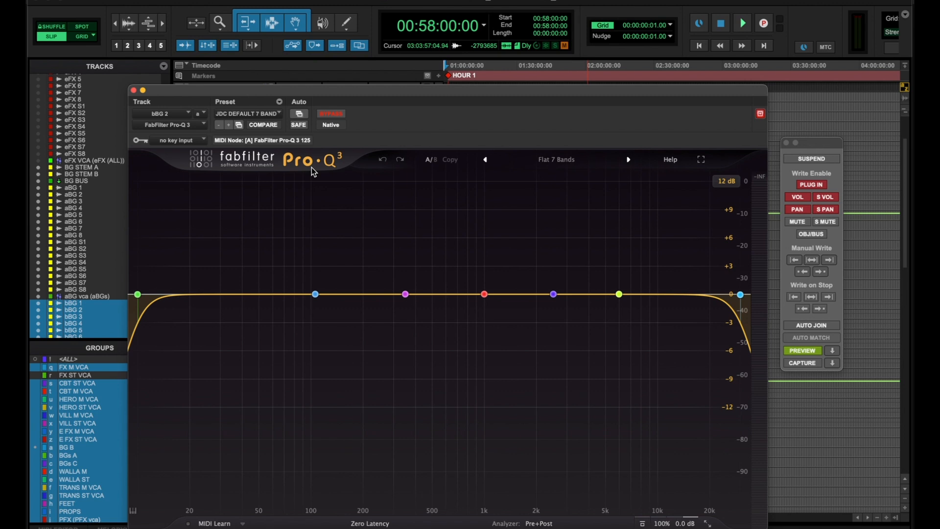
{"action": "mouse_move", "coordinate": [312, 96]}
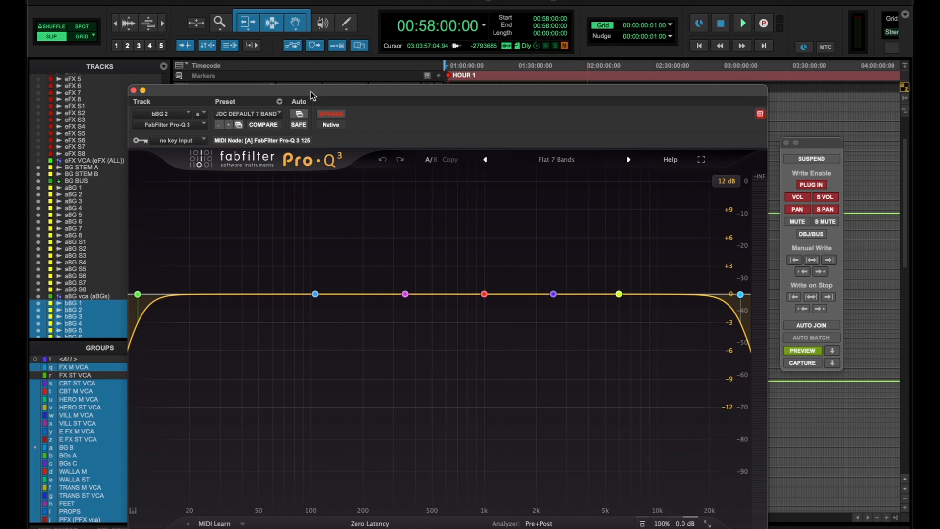
{"action": "left_click_drag", "start_coordinate": [311, 90], "coordinate": [324, 82]}
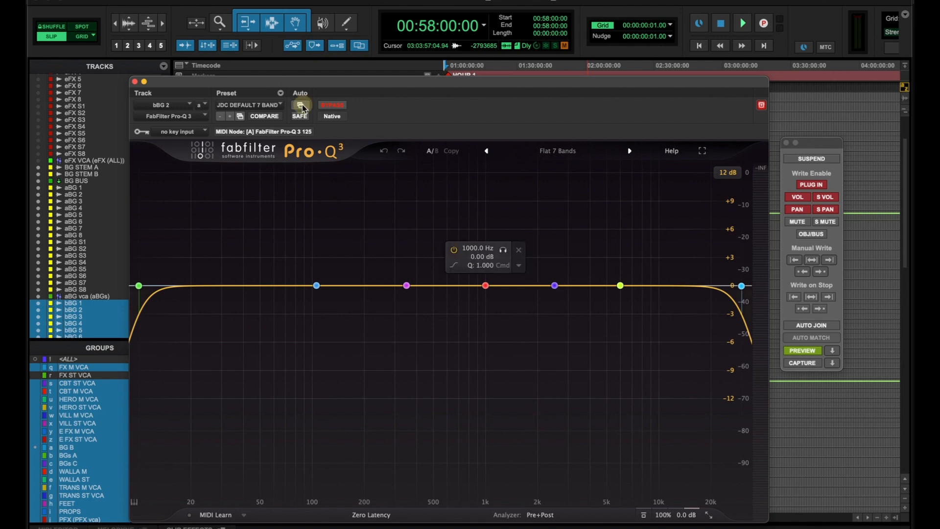
- Check bBG 2's Pro-Q 3 automatable parameters and cancel without changes
{"action": "left_click", "coordinate": [300, 107]}
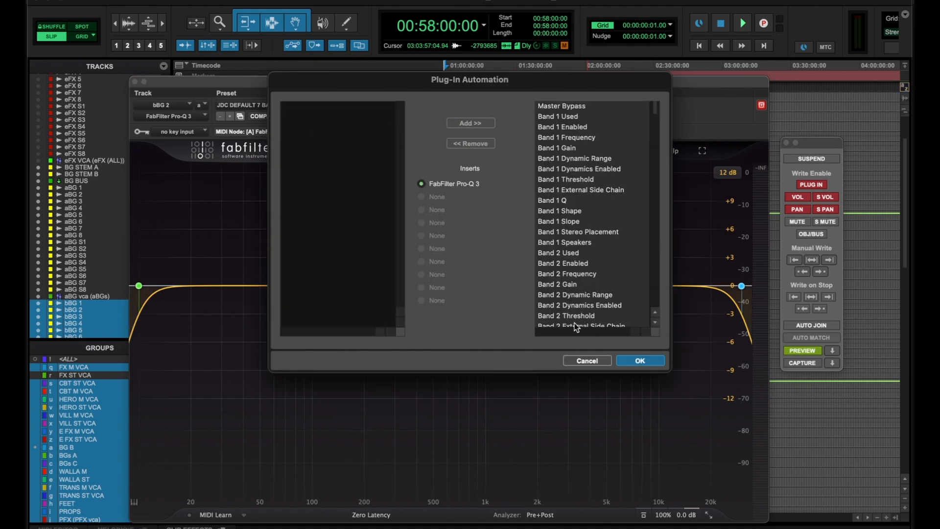
{"action": "left_click", "coordinate": [587, 360]}
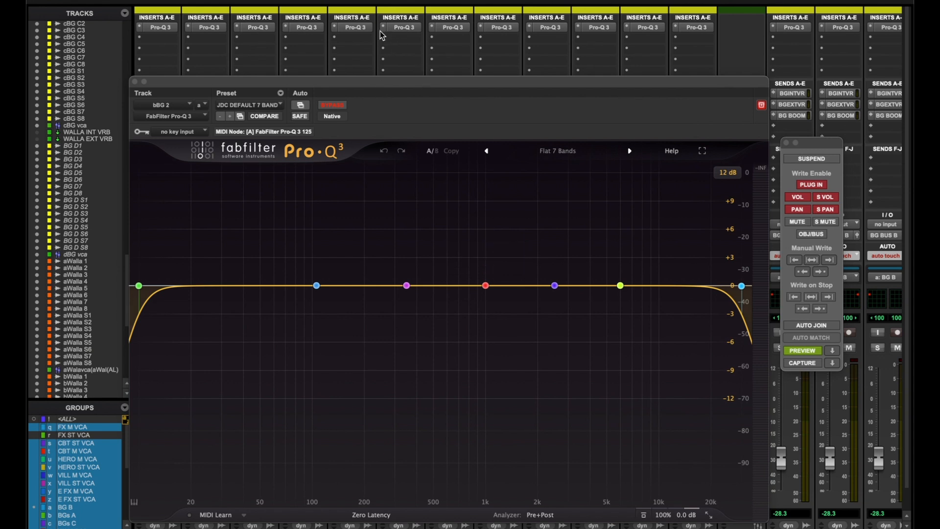
{"action": "mouse_move", "coordinate": [386, 43]}
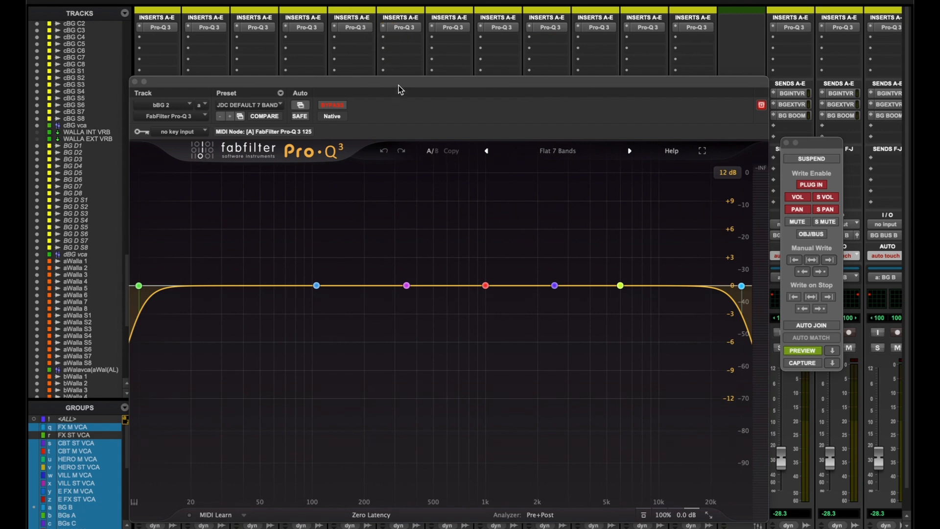
{"action": "mouse_move", "coordinate": [396, 103]}
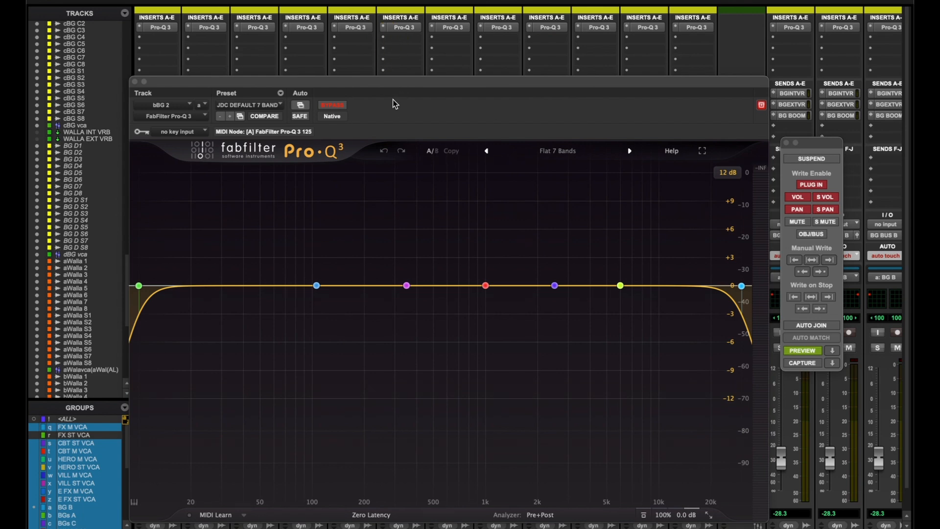
{"action": "mouse_move", "coordinate": [170, 80]}
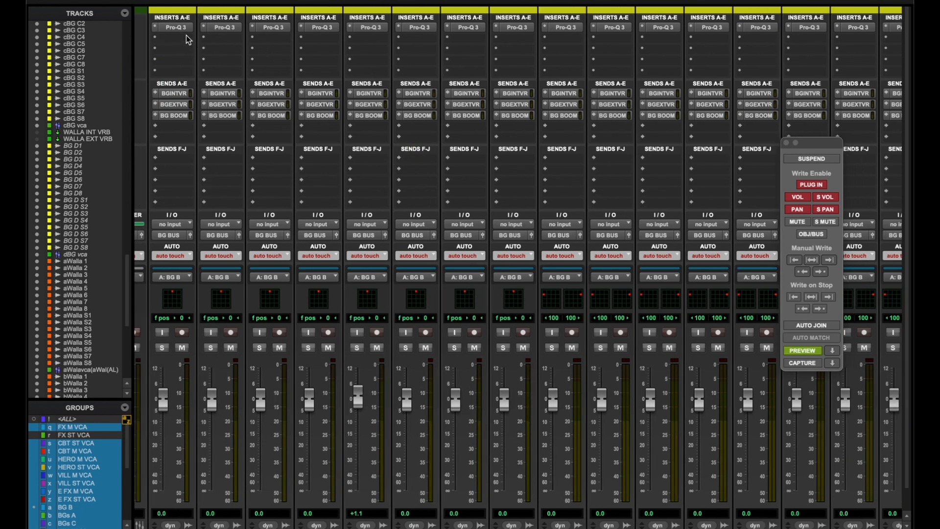
{"action": "mouse_move", "coordinate": [177, 40]}
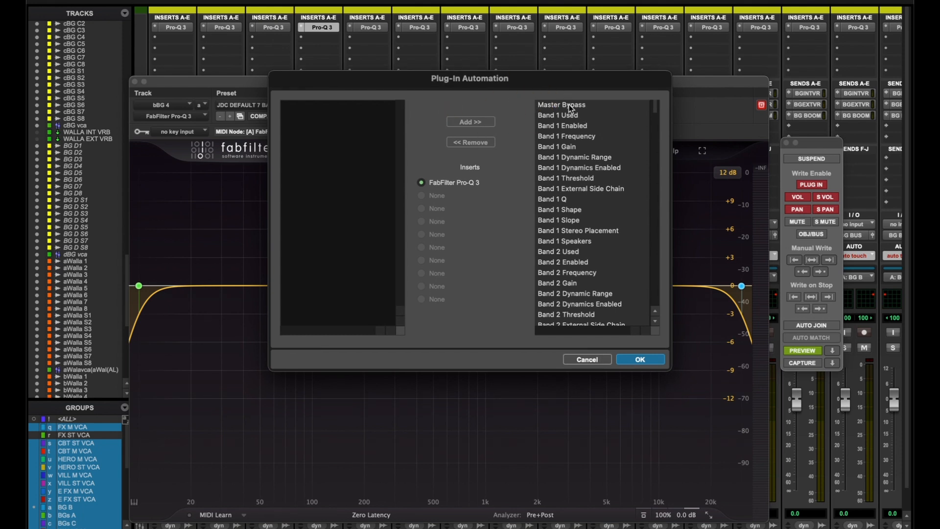
- Scroll bBG 4's Pro-Q 3 automation list down to Receive Midi
{"action": "scroll", "scroll_direction": "down", "scroll_amount": 3}
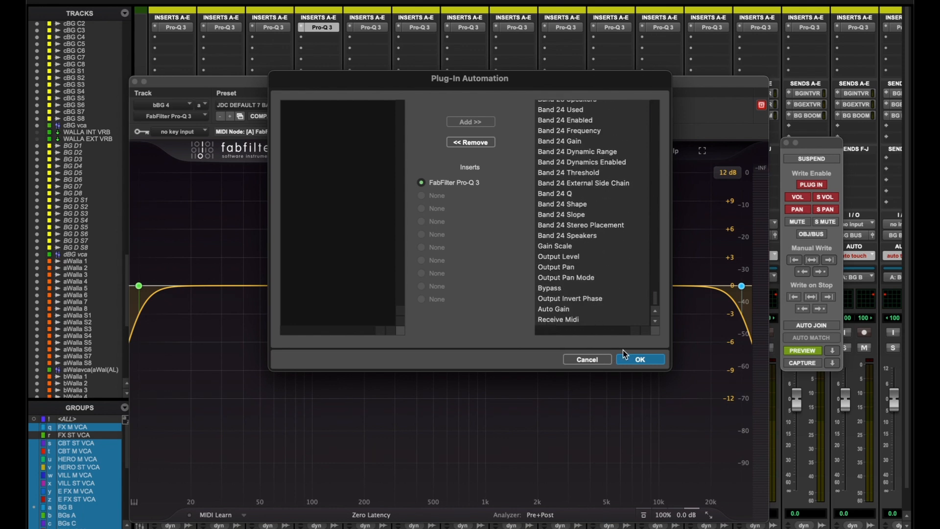
{"action": "mouse_move", "coordinate": [555, 361]}
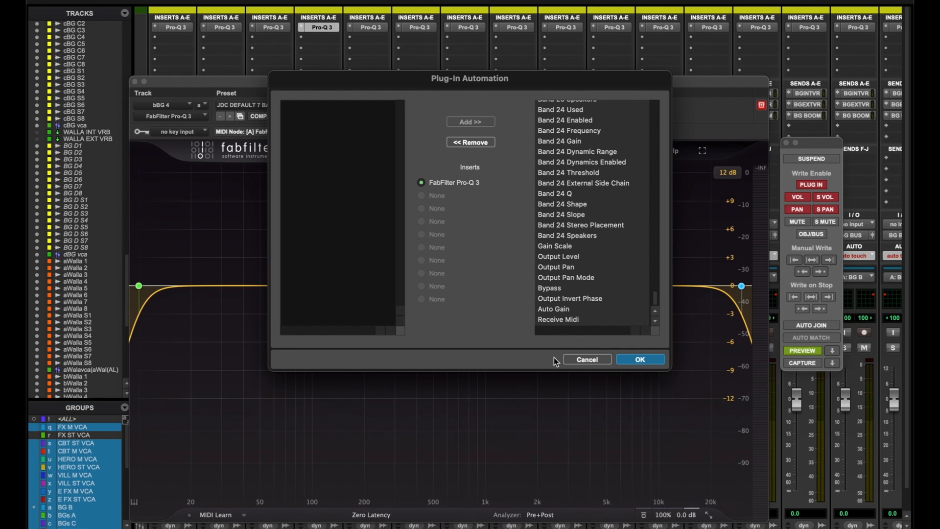
{"action": "mouse_move", "coordinate": [552, 367]}
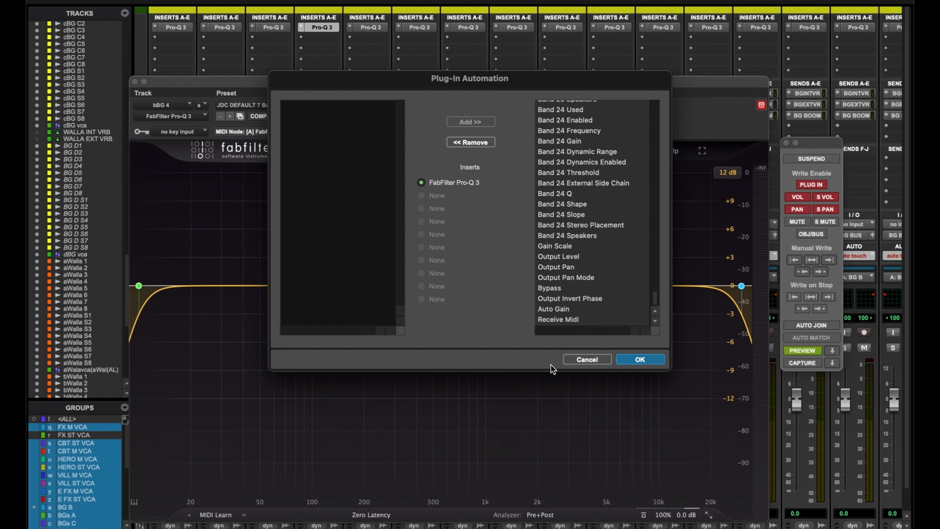